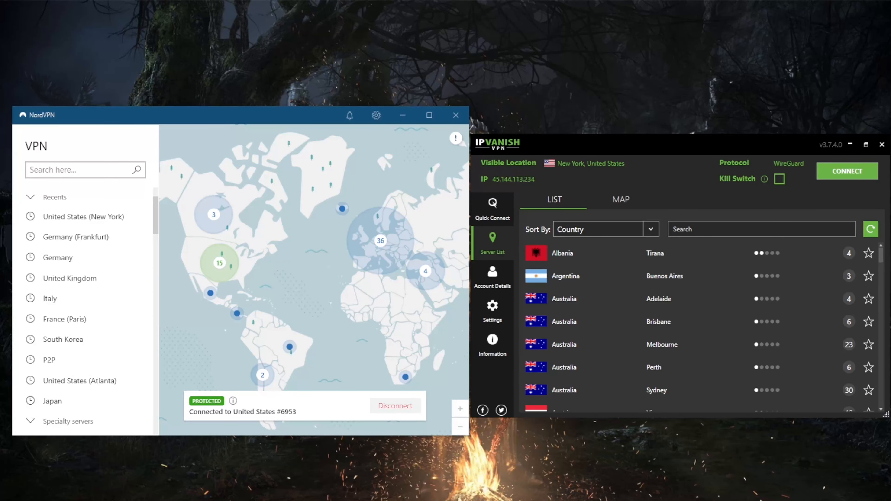
pyautogui.moveTo(610, 183)
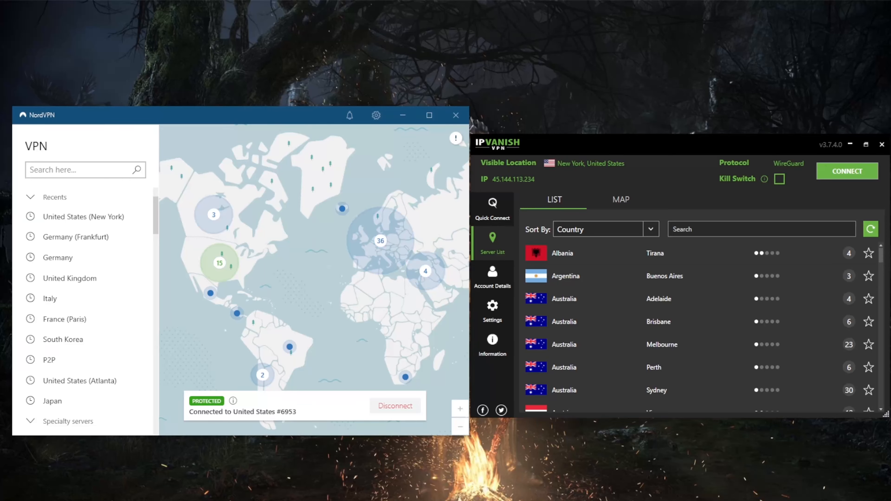
pyautogui.moveTo(653, 263)
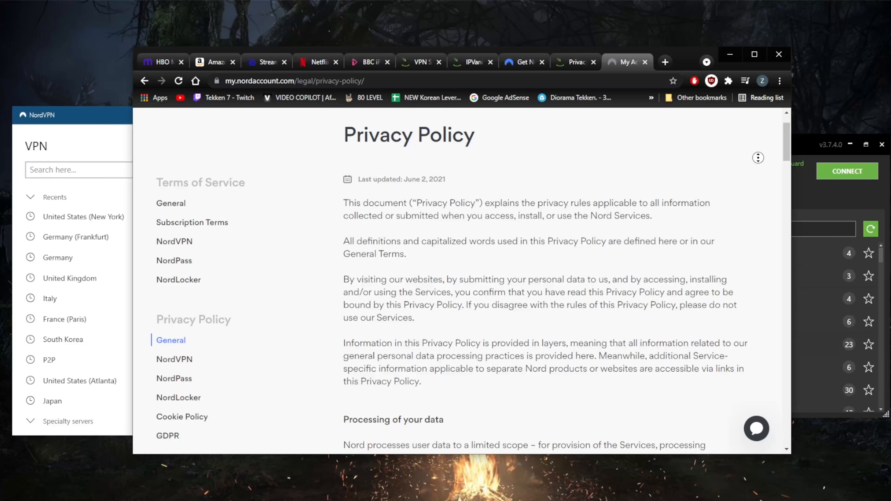
# Scroll down through Nord's Privacy Policy page to review its logging terms.
pyautogui.scroll(-3)
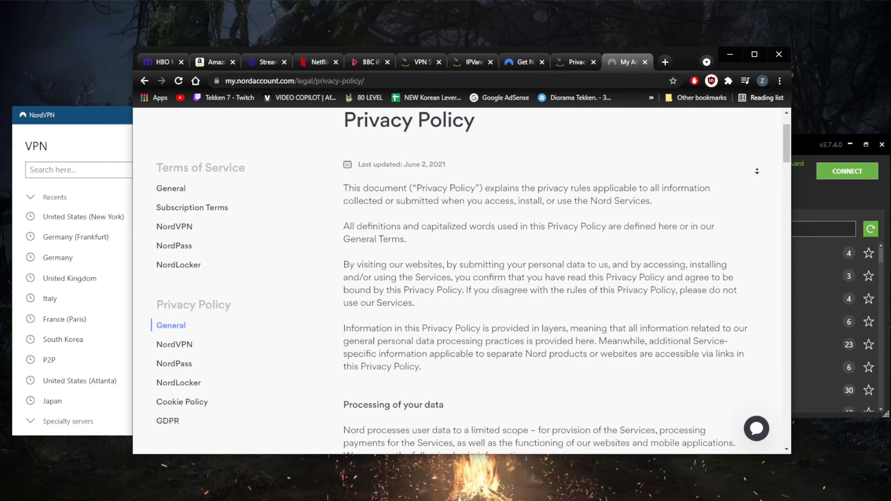
pyautogui.scroll(-3)
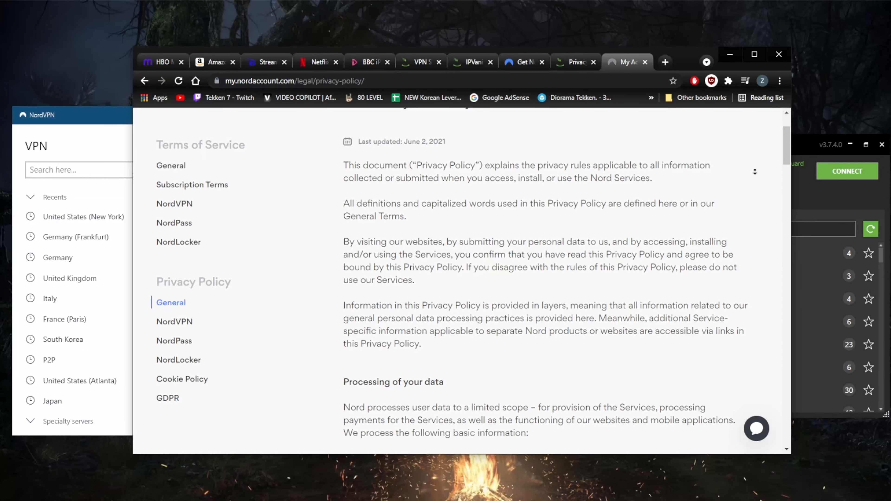
pyautogui.scroll(-3)
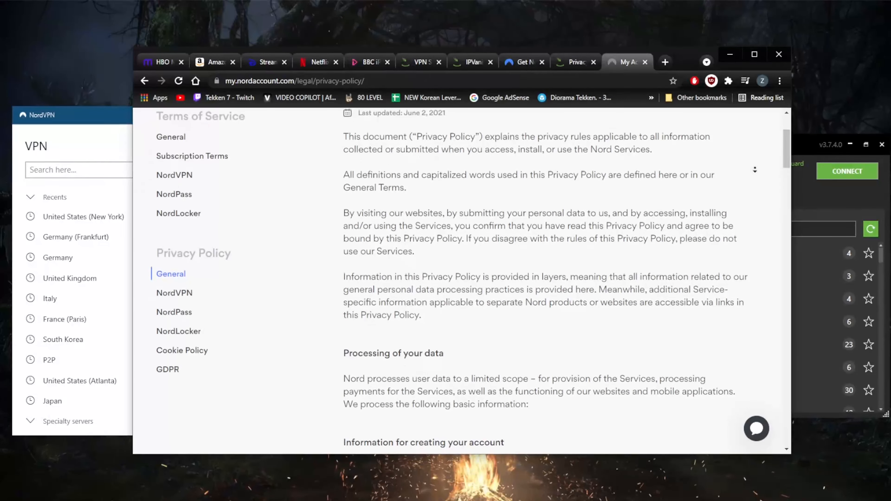
pyautogui.scroll(-3)
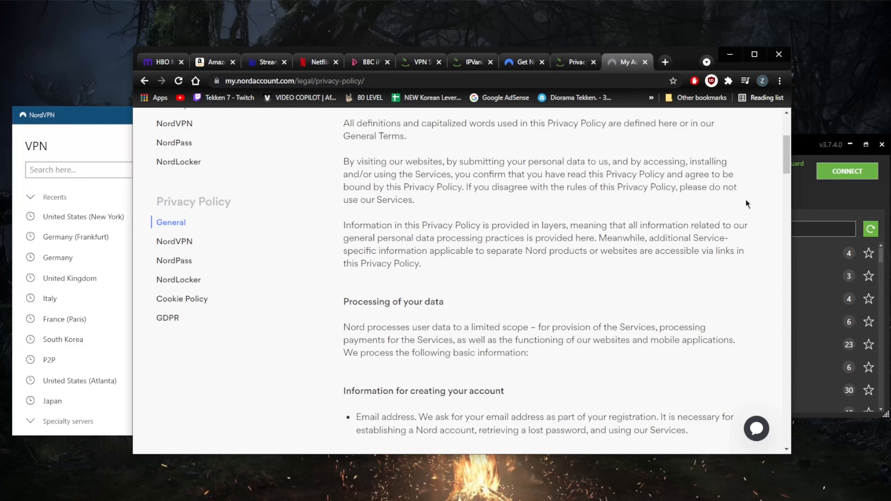
pyautogui.scroll(-3)
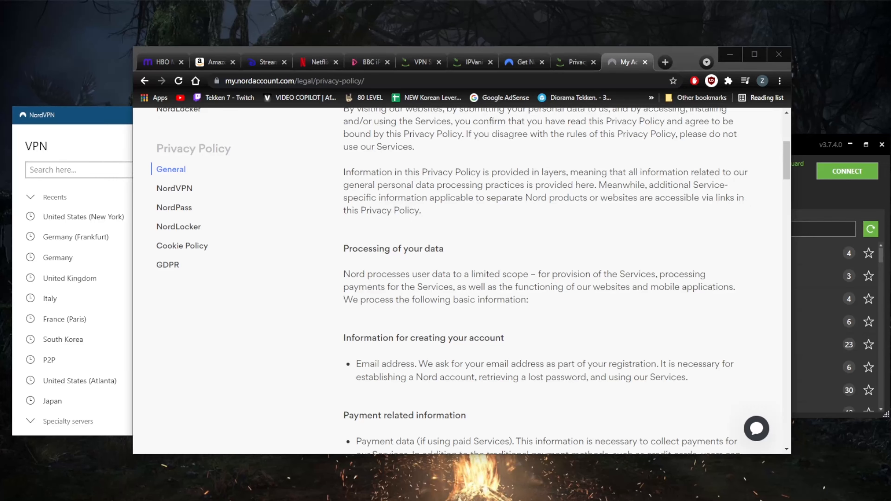
# Switch to the NordVPN no-logs audit blog article and scroll through it.
pyautogui.click(627, 62)
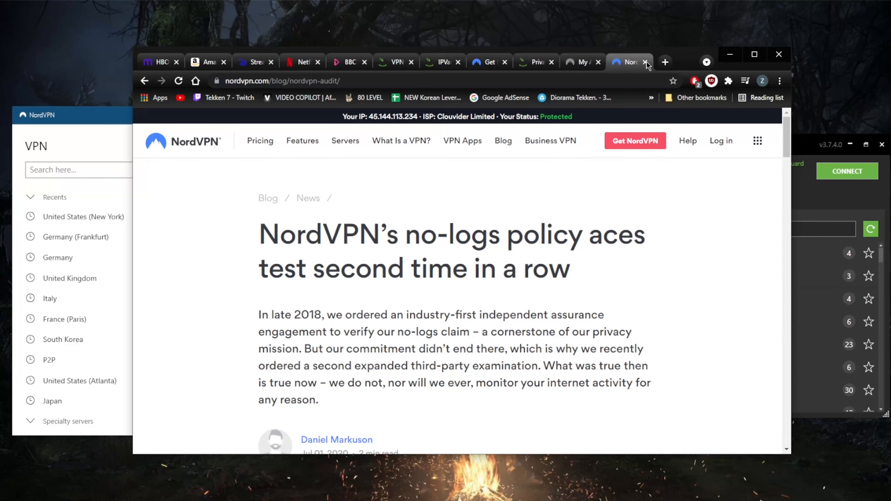
pyautogui.scroll(-3)
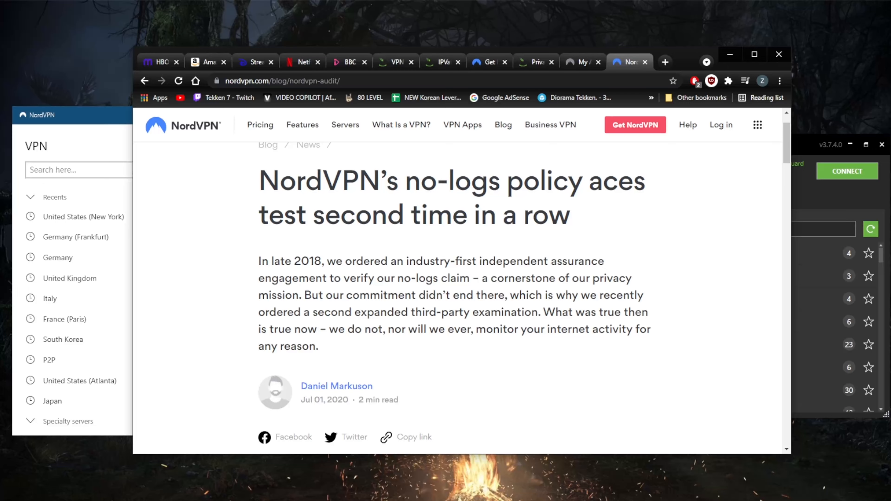
pyautogui.scroll(-3)
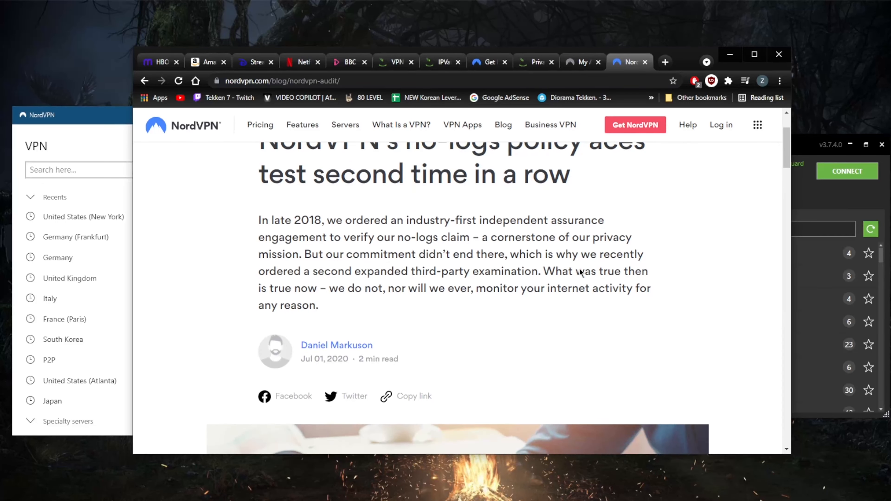
pyautogui.scroll(3)
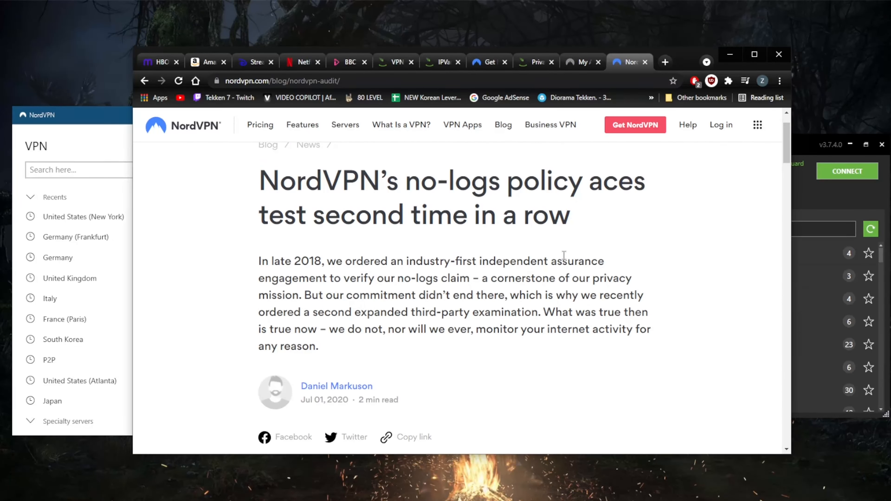
pyautogui.scroll(-3)
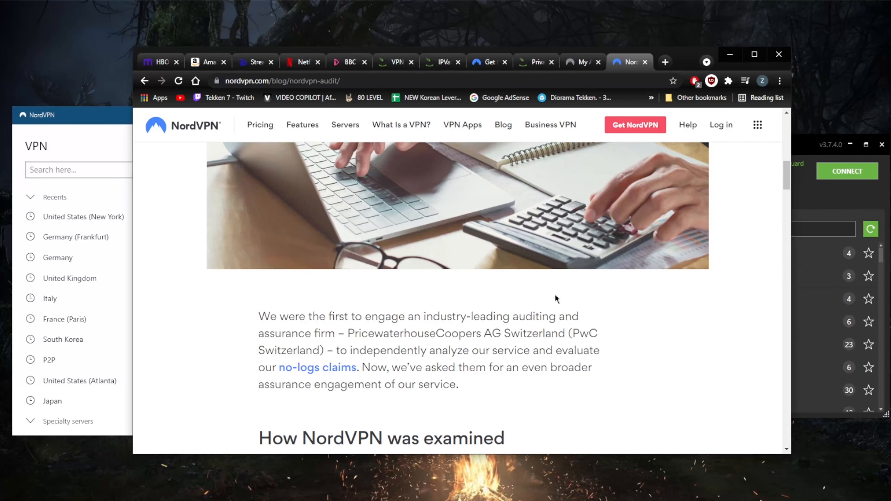
pyautogui.scroll(-3)
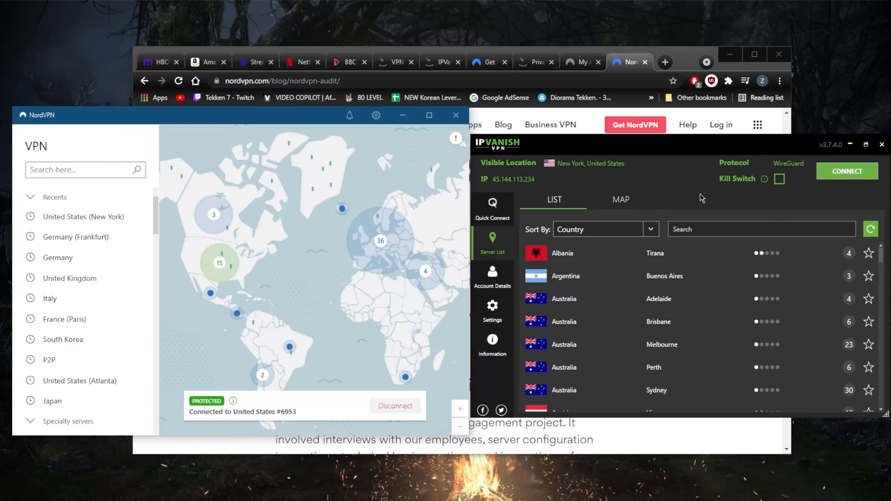
pyautogui.moveTo(490, 362)
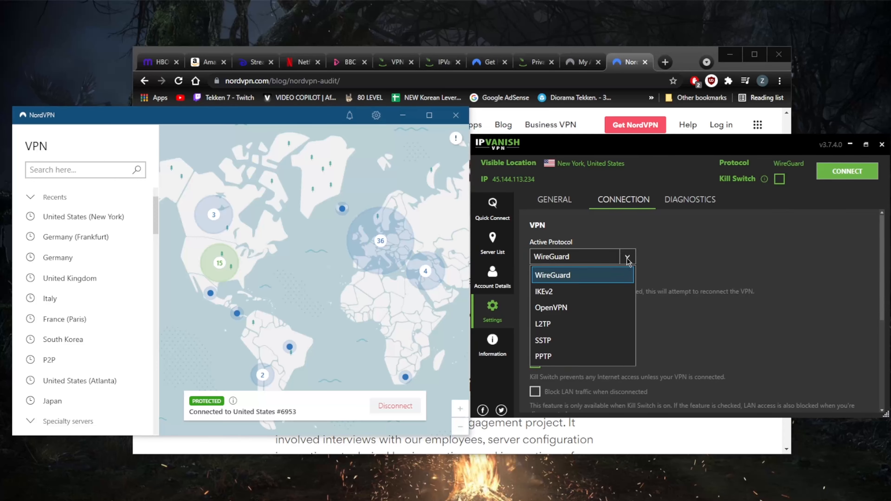
pyautogui.moveTo(571, 284)
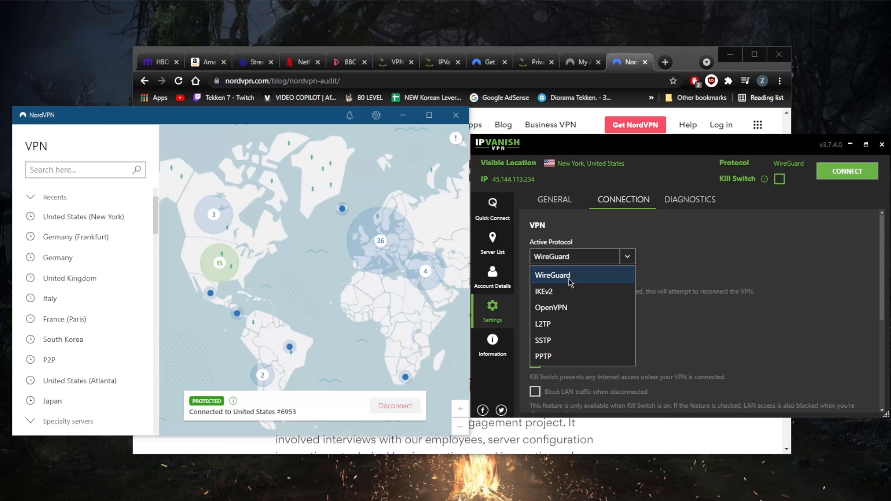
pyautogui.moveTo(591, 298)
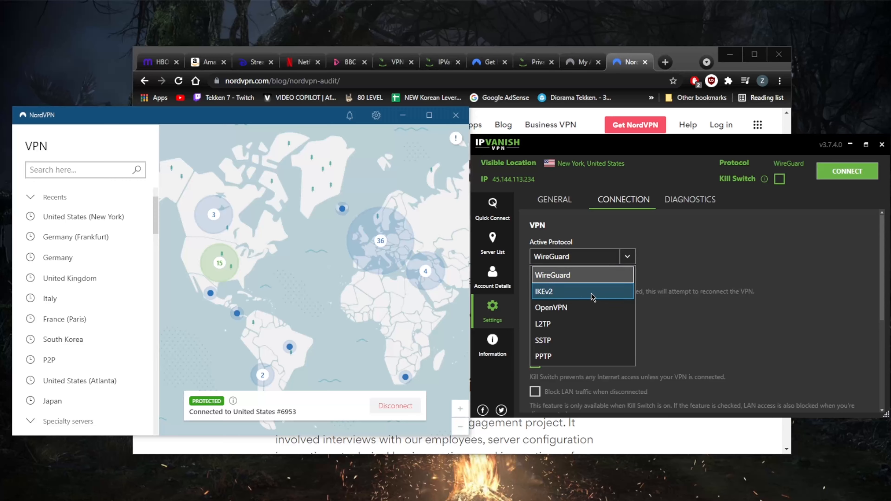
pyautogui.moveTo(555, 261)
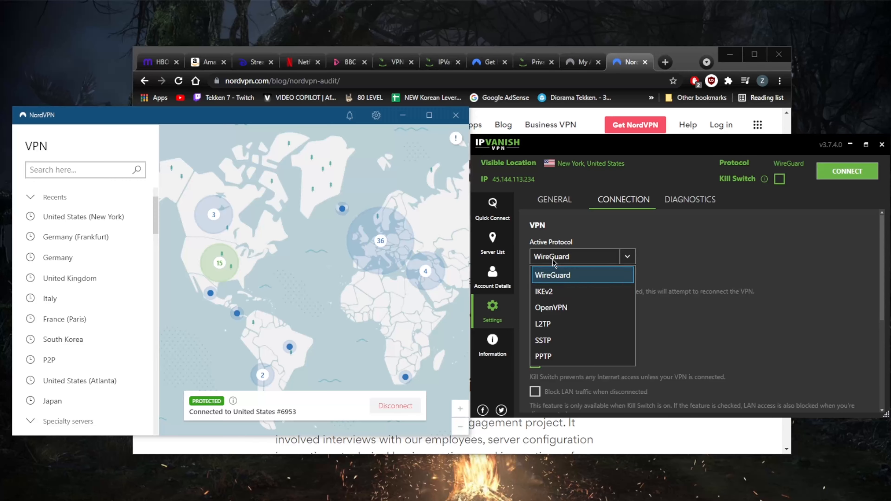
pyautogui.moveTo(579, 275)
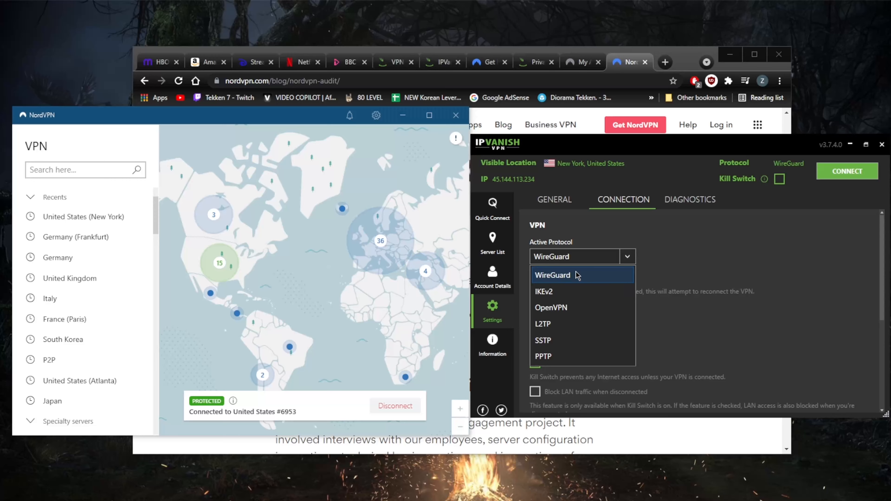
pyautogui.moveTo(588, 274)
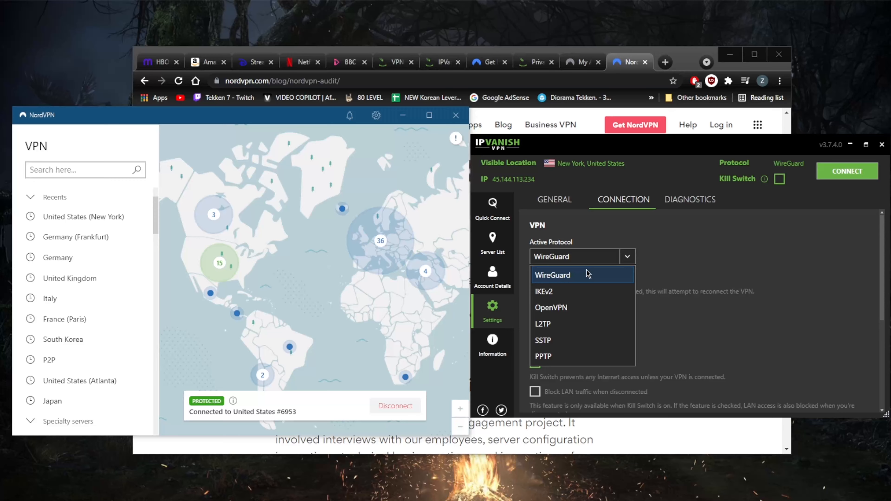
# Keep WireGuard in IPVanish, check NordVPN's auto-connect protocol settings, and return to its server map.
pyautogui.click(553, 275)
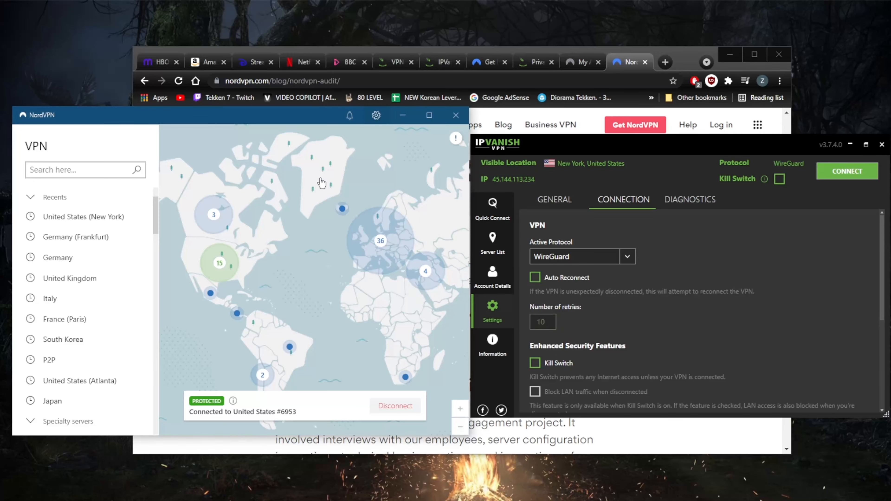
pyautogui.click(376, 115)
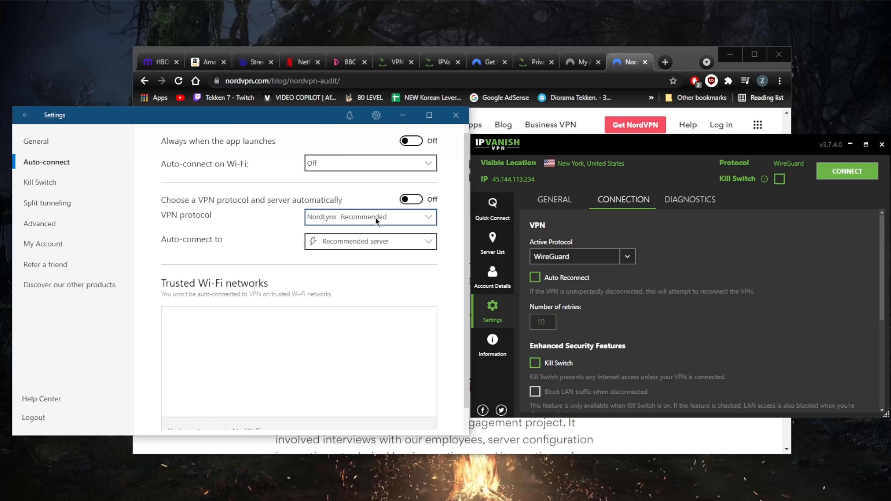
pyautogui.moveTo(551, 148)
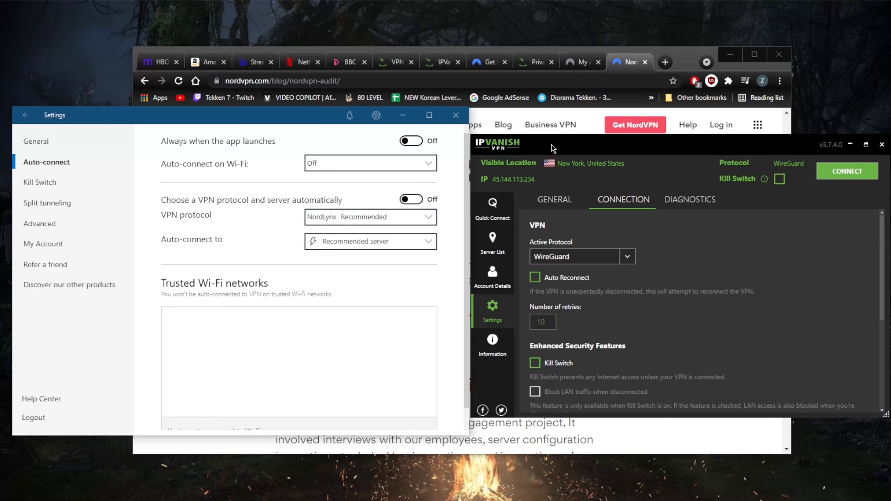
pyautogui.moveTo(21, 121)
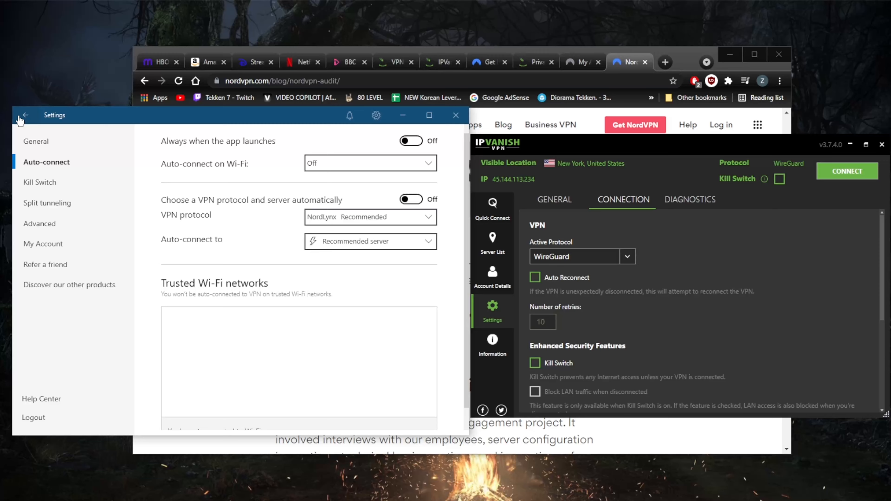
pyautogui.click(26, 115)
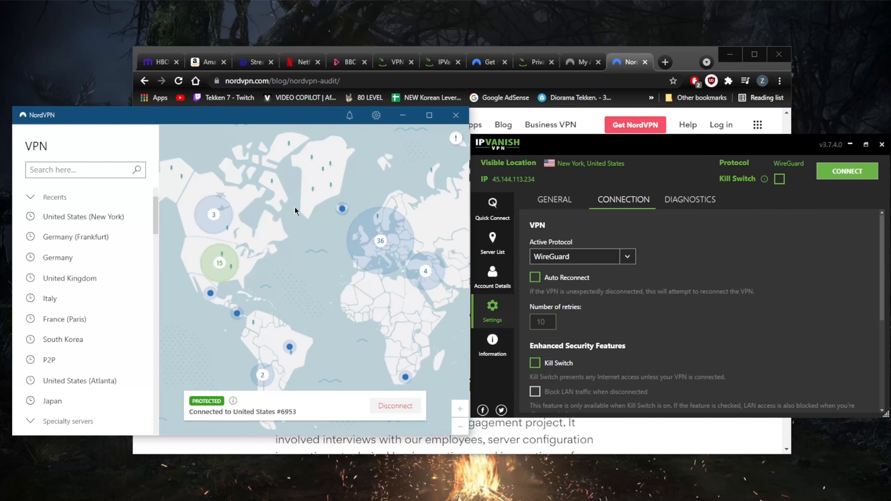
pyautogui.moveTo(264, 224)
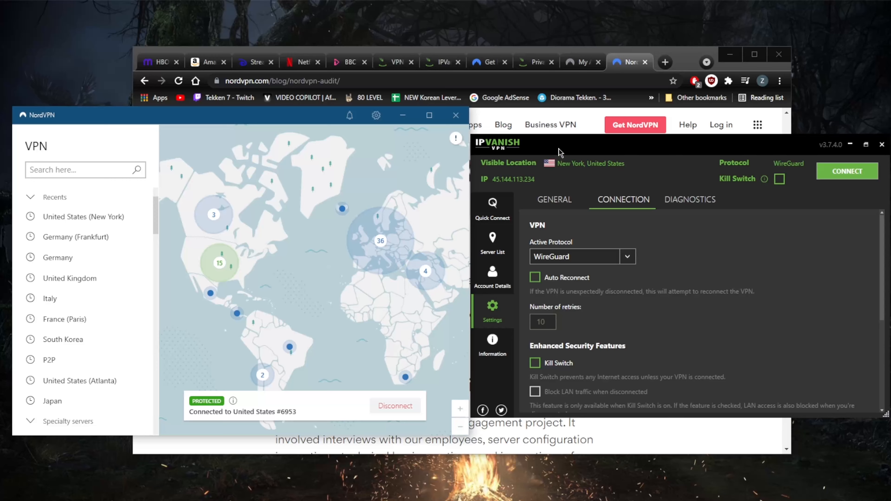
pyautogui.moveTo(608, 255)
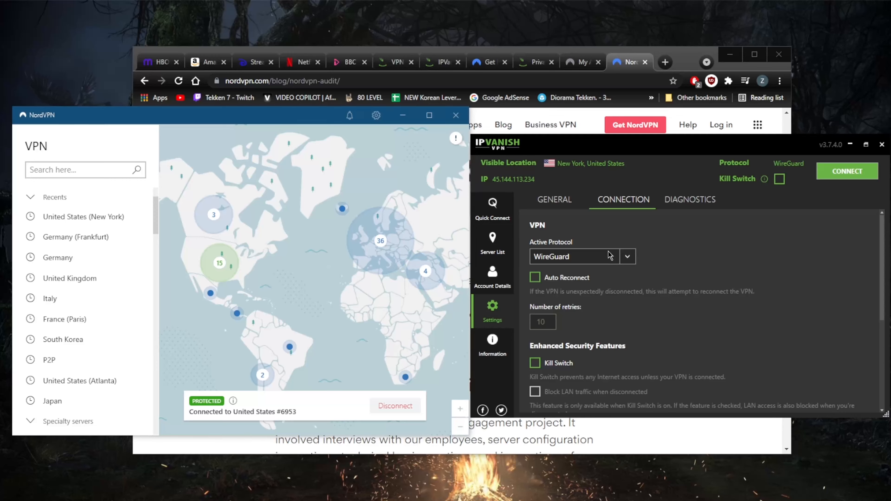
pyautogui.moveTo(607, 369)
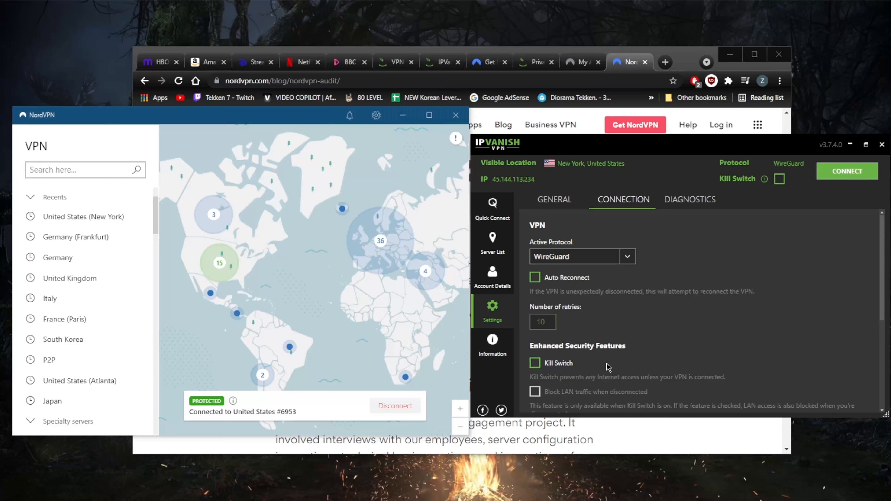
pyautogui.moveTo(573, 253)
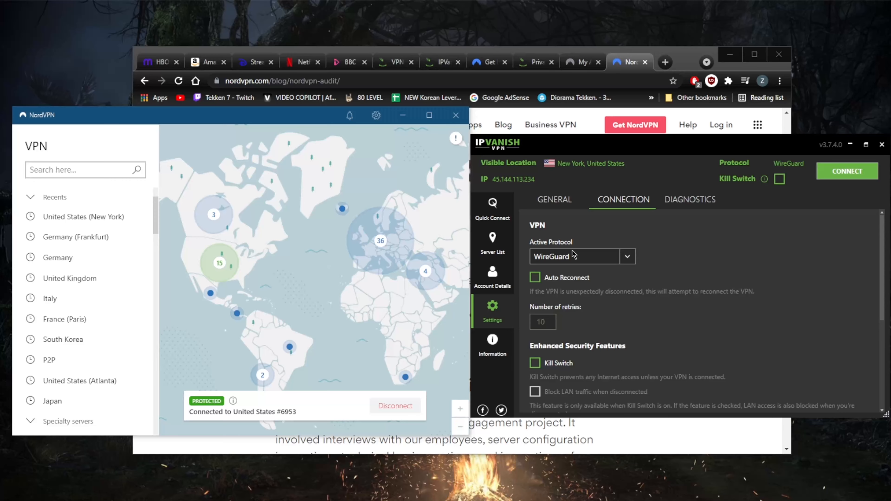
pyautogui.moveTo(593, 218)
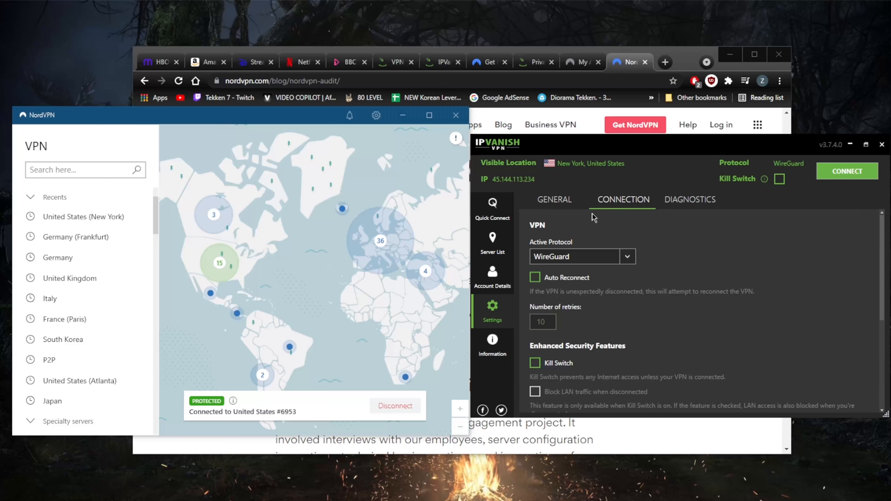
pyautogui.moveTo(116, 271)
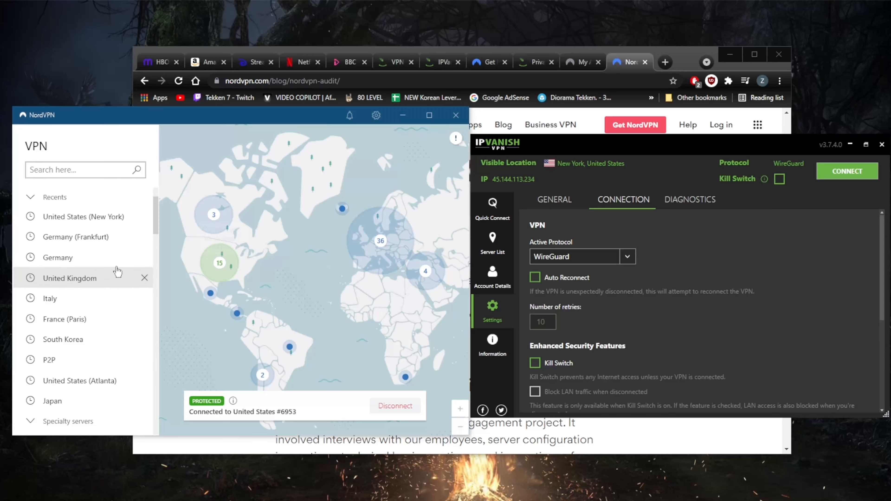
# Scroll NordVPN's server list down to Specialty servers, Onion Over VPN and P2P.
pyautogui.scroll(-3)
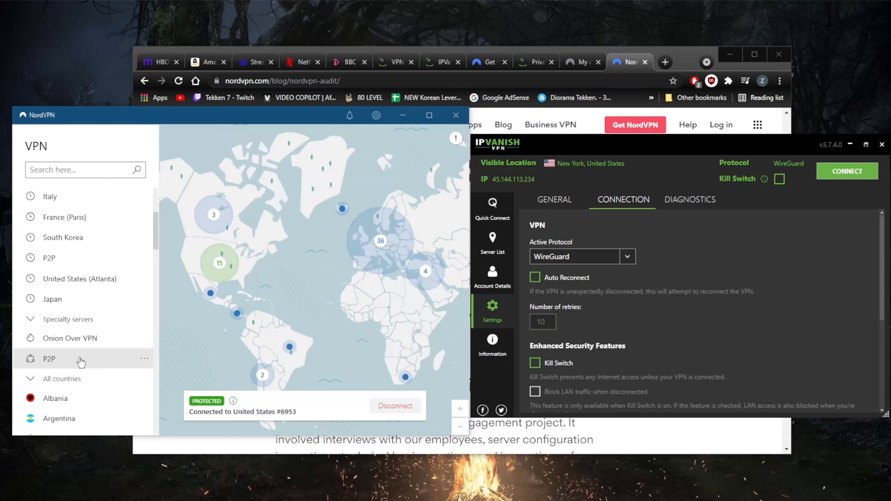
pyautogui.moveTo(113, 363)
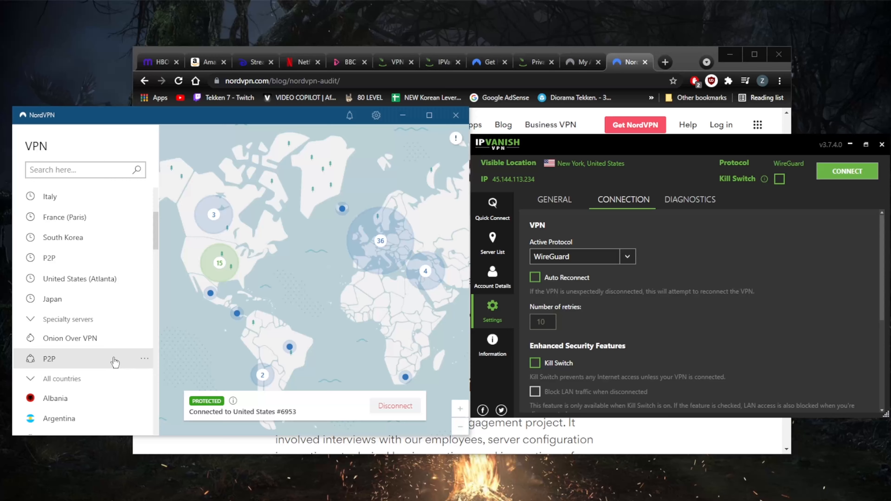
pyautogui.moveTo(303, 273)
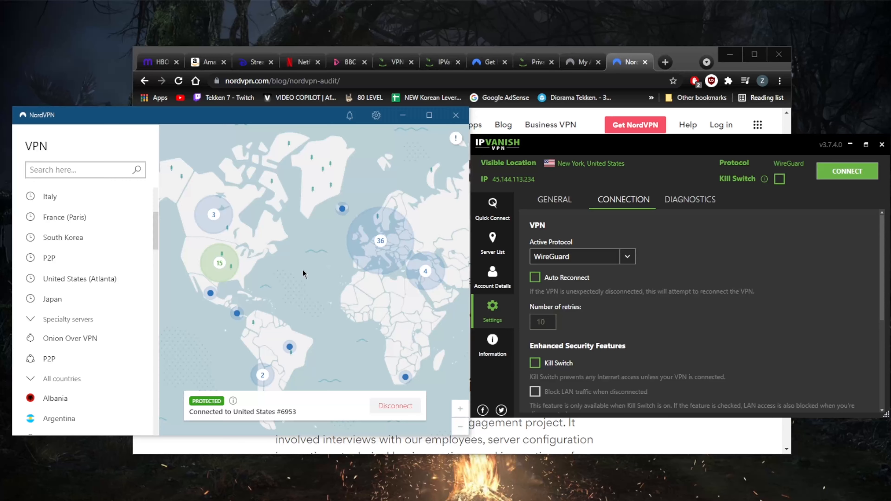
pyautogui.moveTo(408, 301)
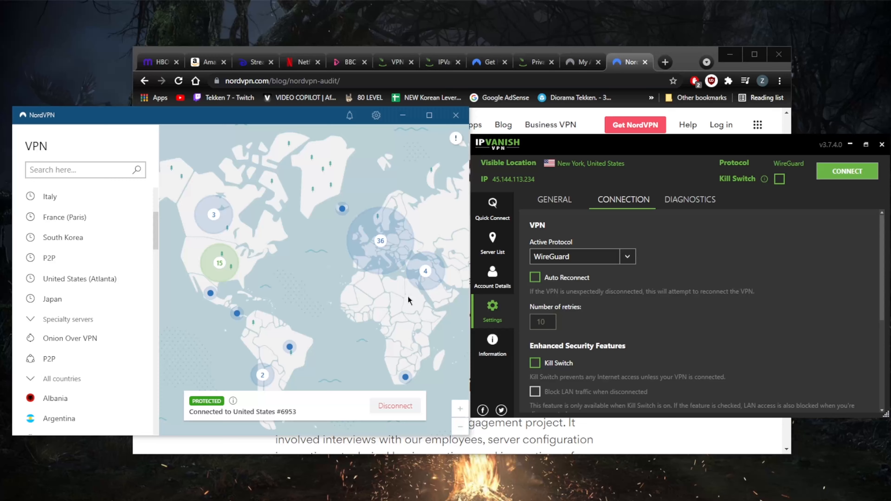
pyautogui.moveTo(509, 256)
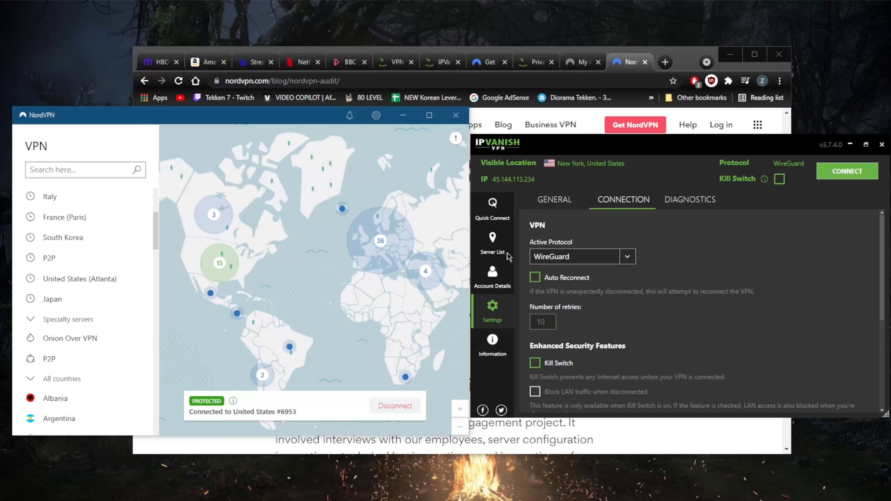
pyautogui.moveTo(531, 184)
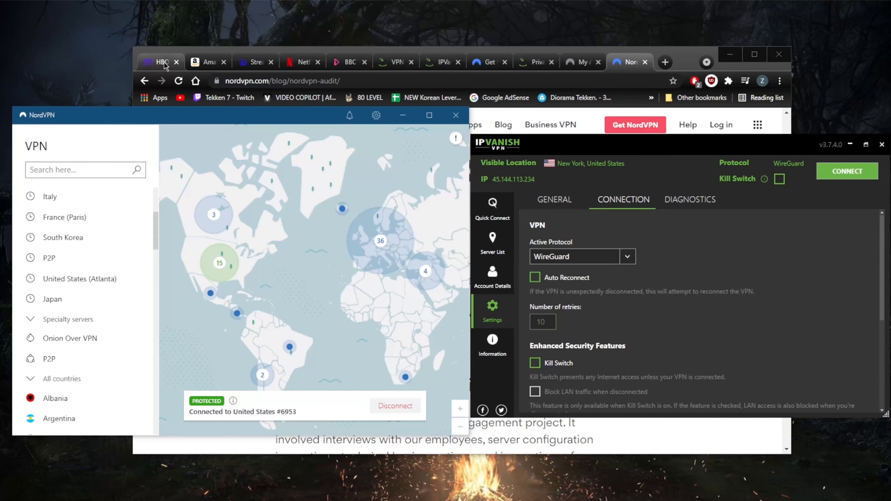
# Step through the Prime Video and Netflix tabs and land on the BBC iPlayer episode.
pyautogui.click(209, 62)
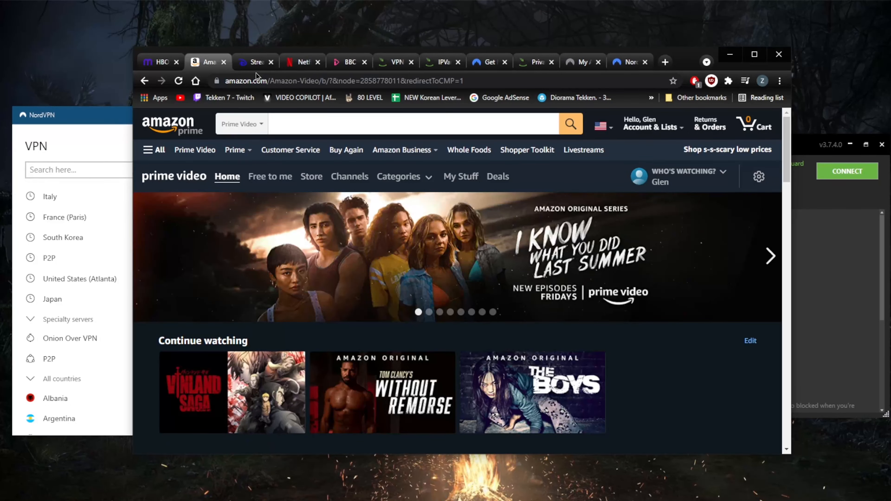
pyautogui.click(303, 63)
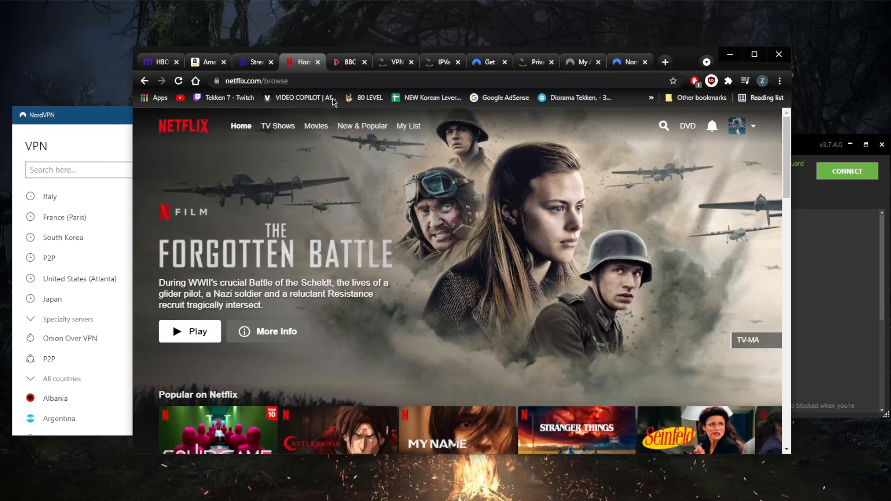
pyautogui.click(350, 62)
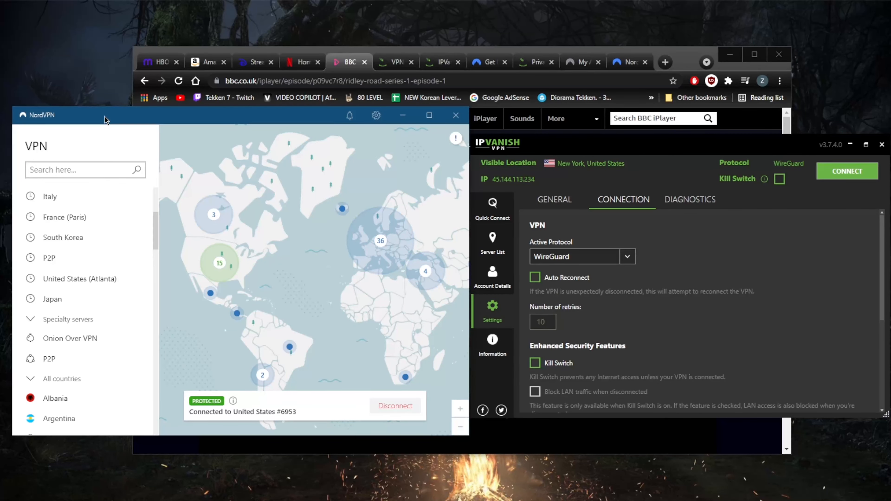
pyautogui.moveTo(228, 152)
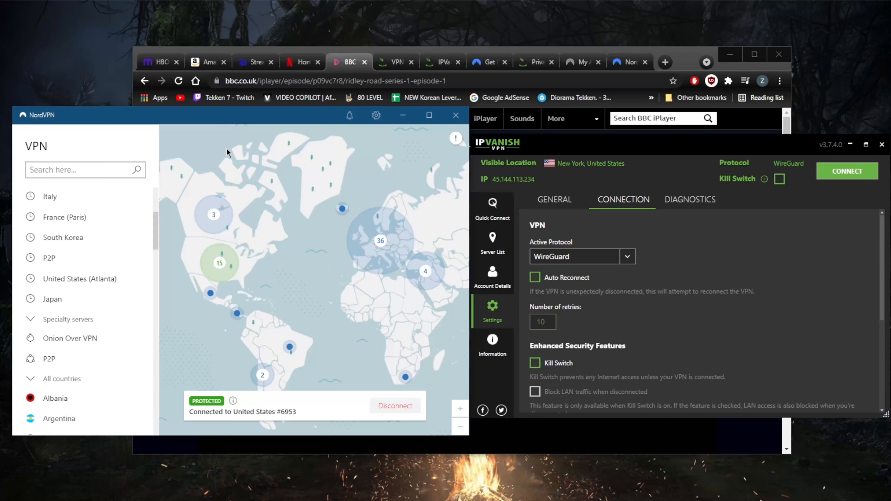
pyautogui.moveTo(281, 151)
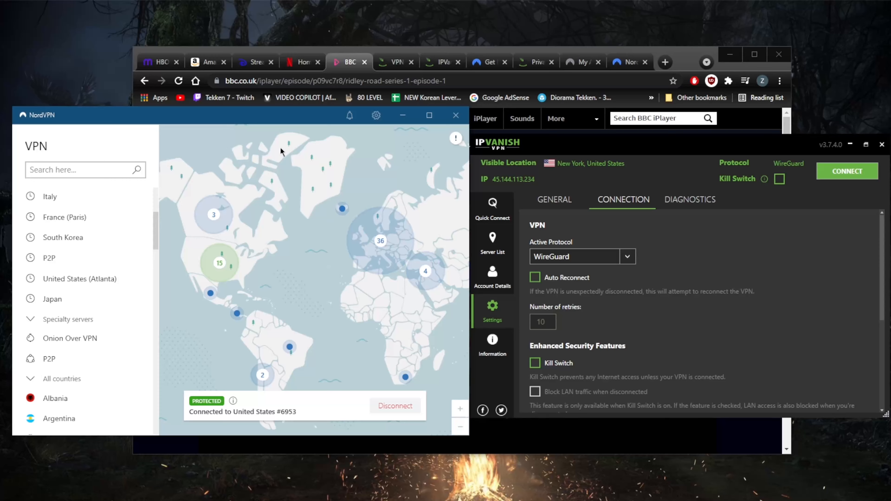
pyautogui.moveTo(444, 199)
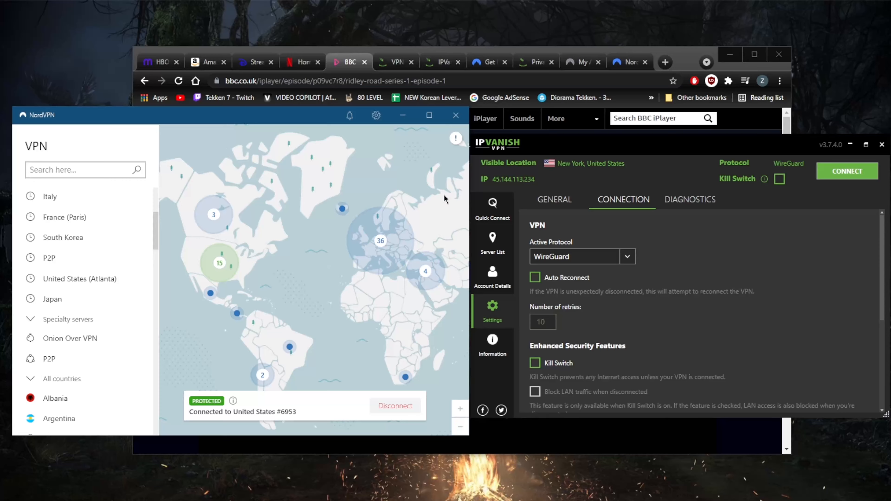
pyautogui.moveTo(573, 229)
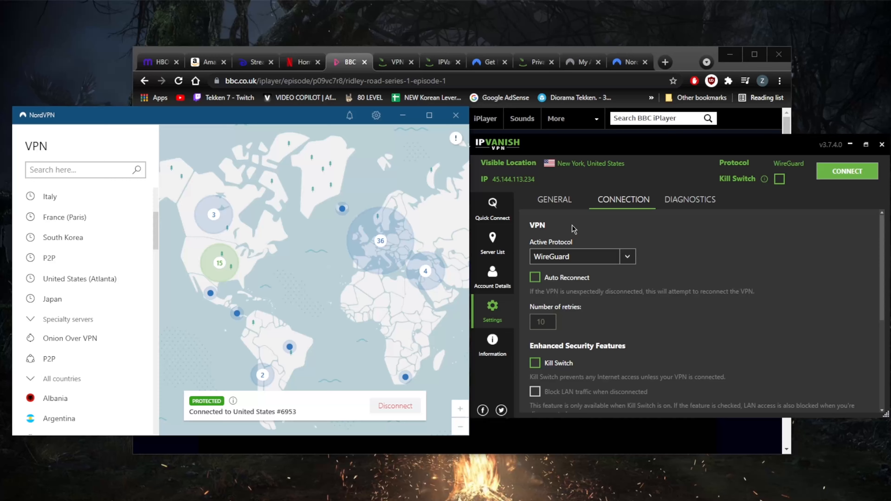
pyautogui.moveTo(554, 196)
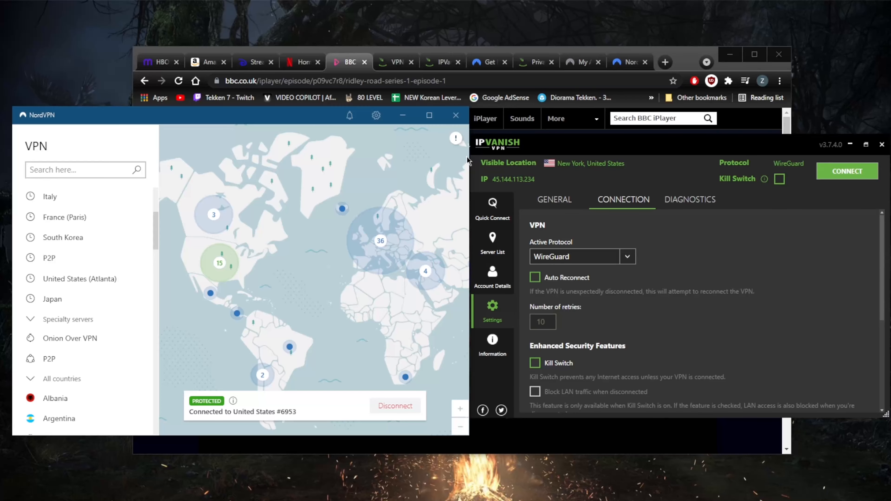
# Search the Netflix catalogue for 'get on up'.
pyautogui.click(301, 62)
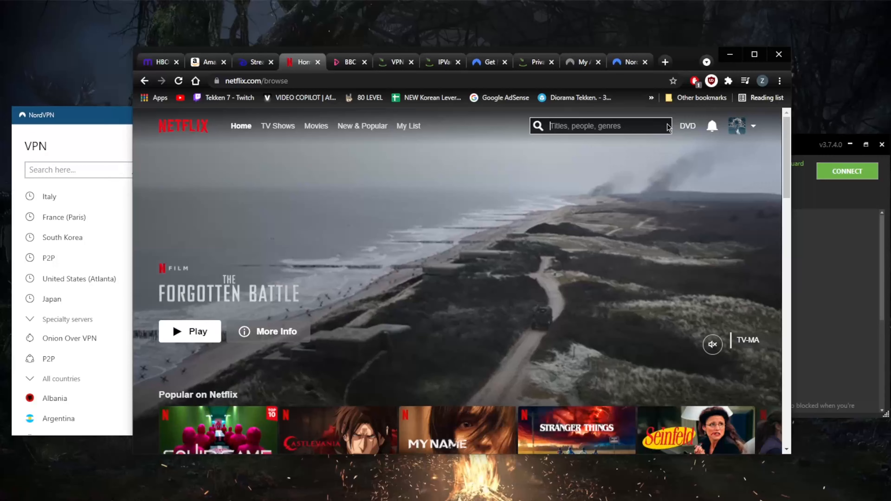
pyautogui.write('get on')
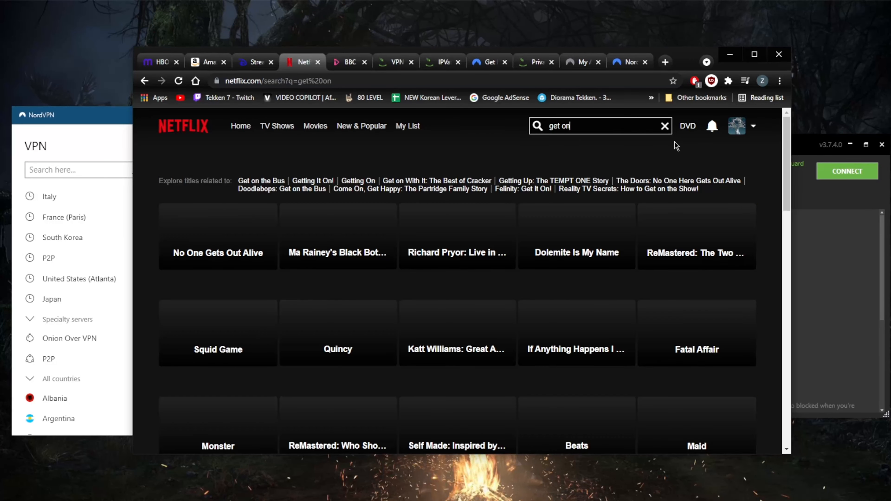
pyautogui.write('up')
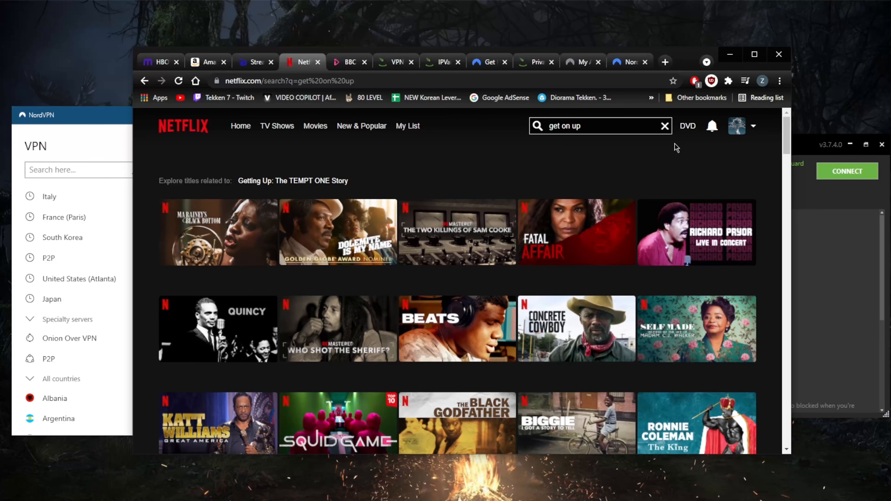
pyautogui.moveTo(665, 156)
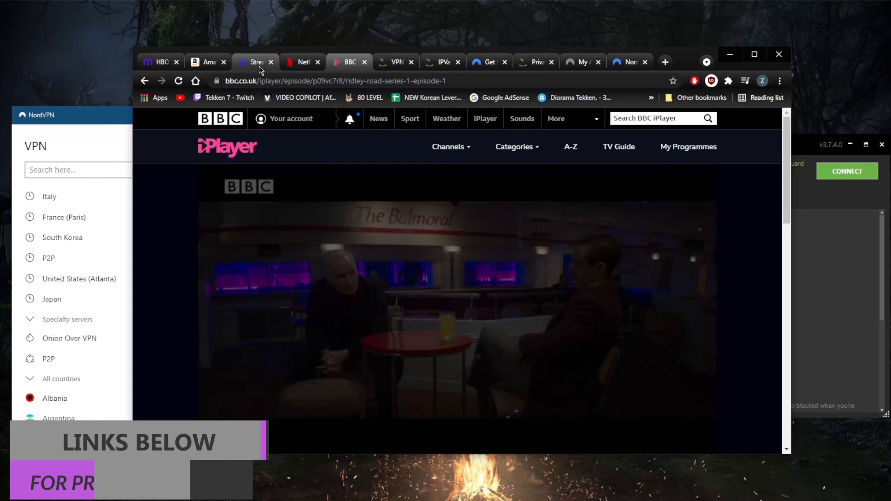
# Check the HBO Max home page, then move to the Amazon Prime Video tab.
pyautogui.click(160, 62)
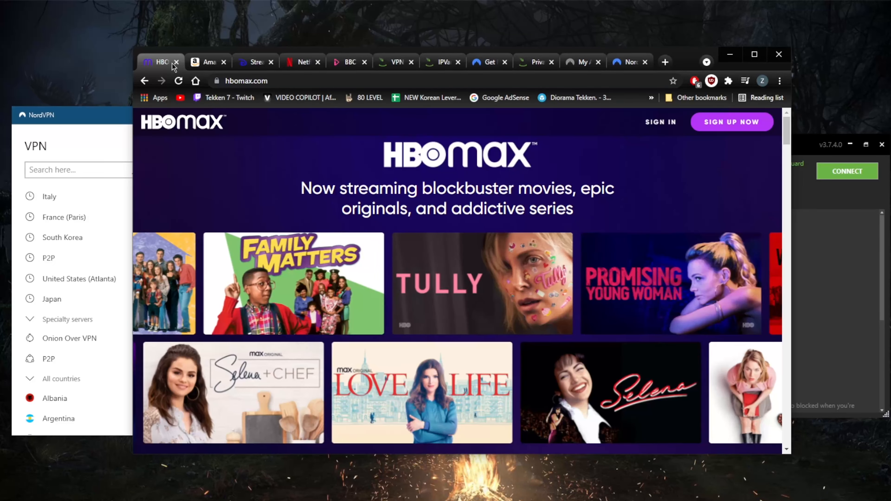
pyautogui.click(207, 62)
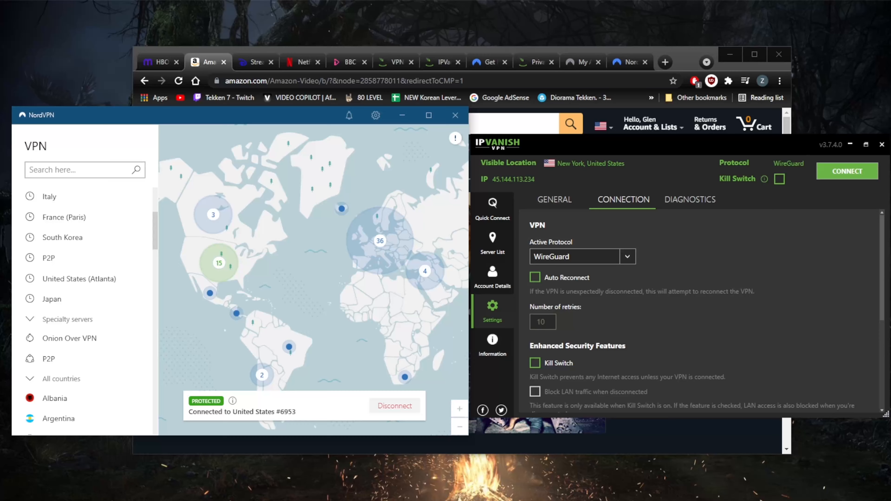
pyautogui.moveTo(741, 275)
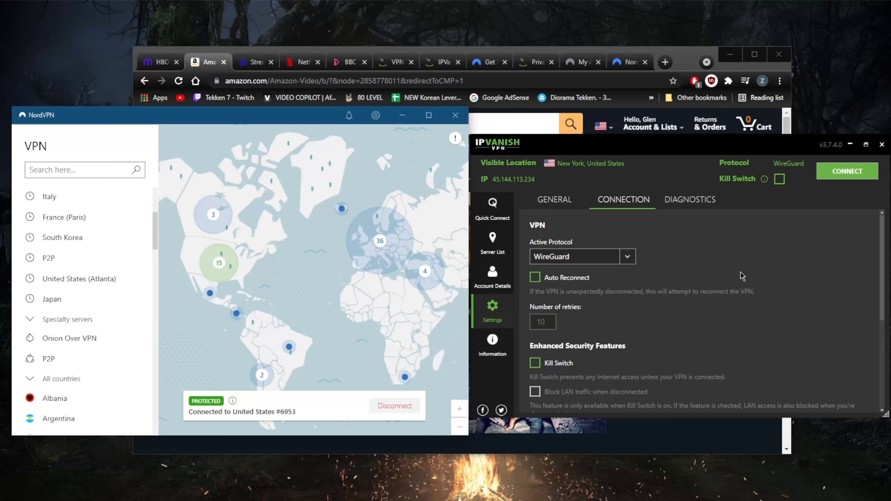
# Review IPVanish's protocol choices keeping WireGuard, then scroll to the Kill Switch options.
pyautogui.click(628, 256)
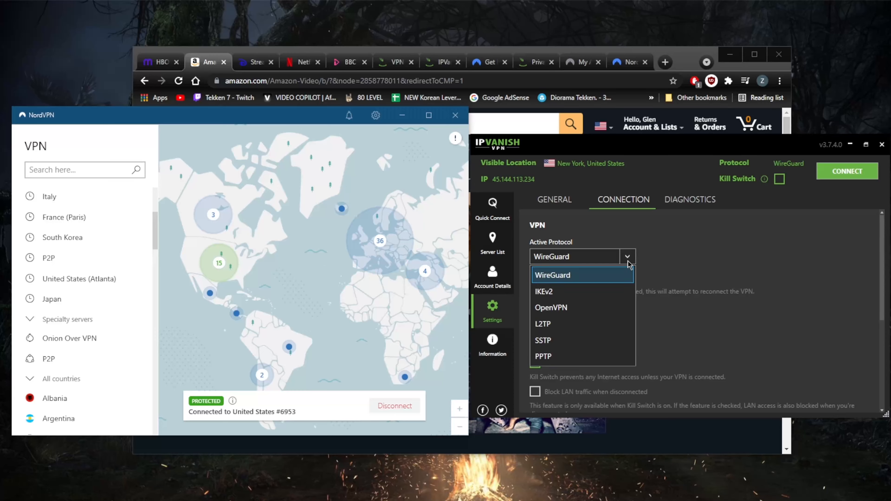
pyautogui.click(552, 275)
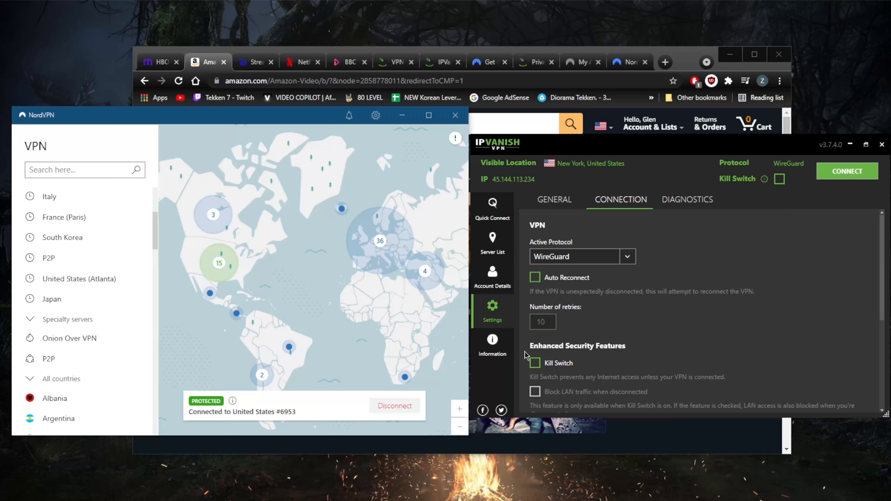
pyautogui.scroll(-3)
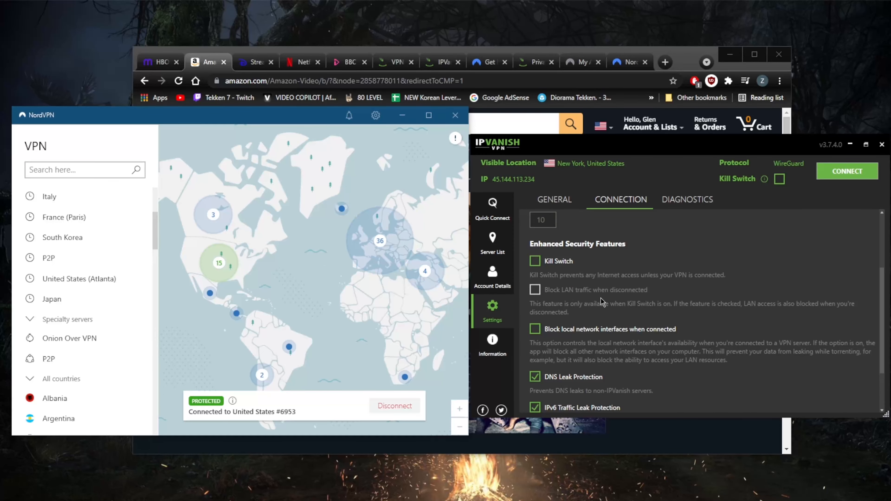
pyautogui.moveTo(644, 314)
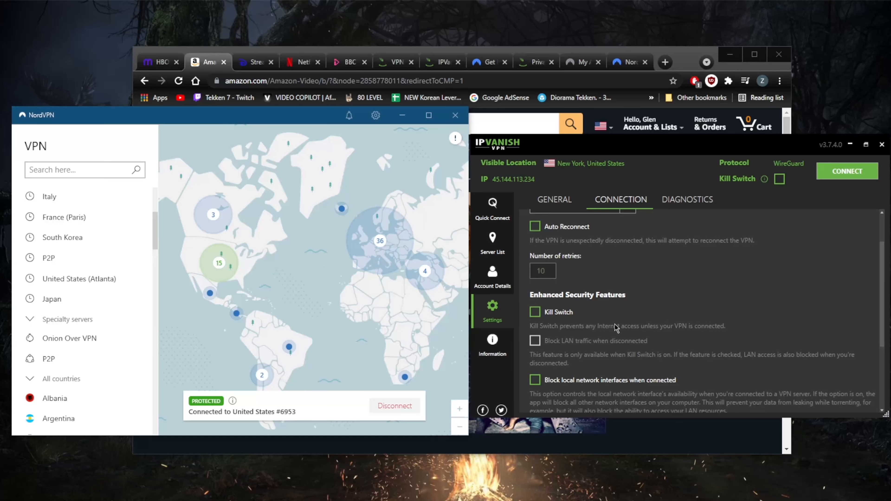
pyautogui.scroll(-3)
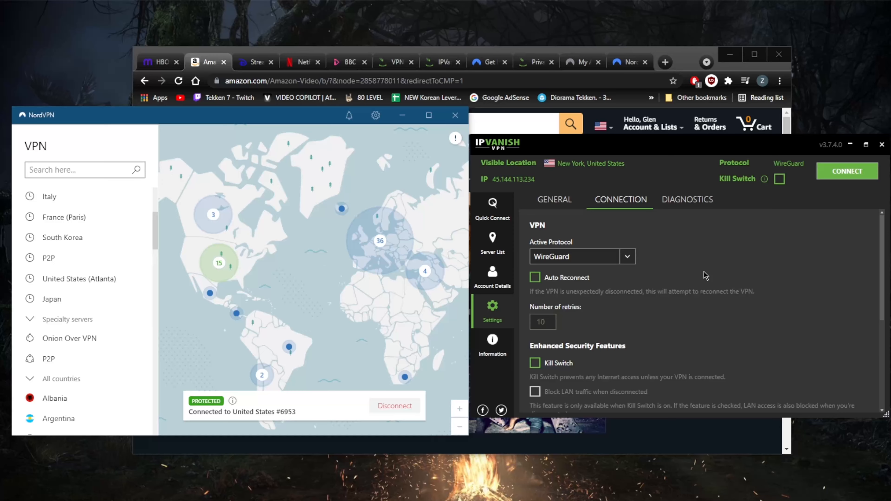
pyautogui.moveTo(230, 114)
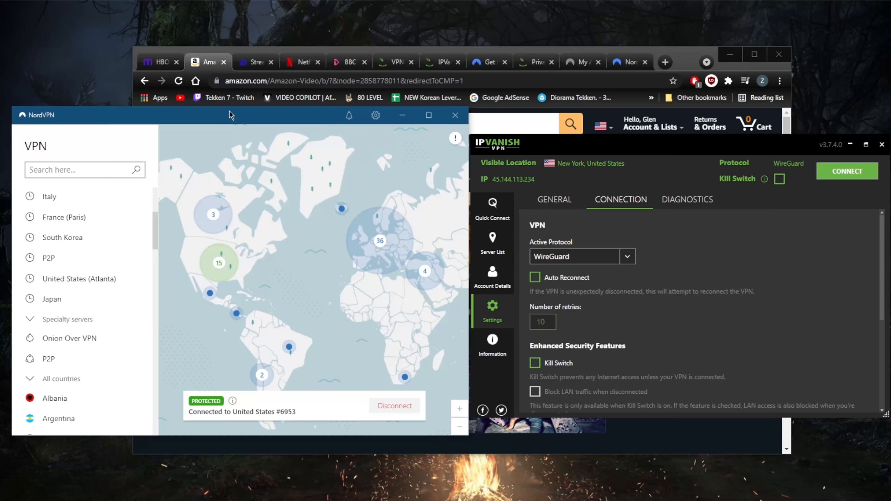
pyautogui.moveTo(397, 207)
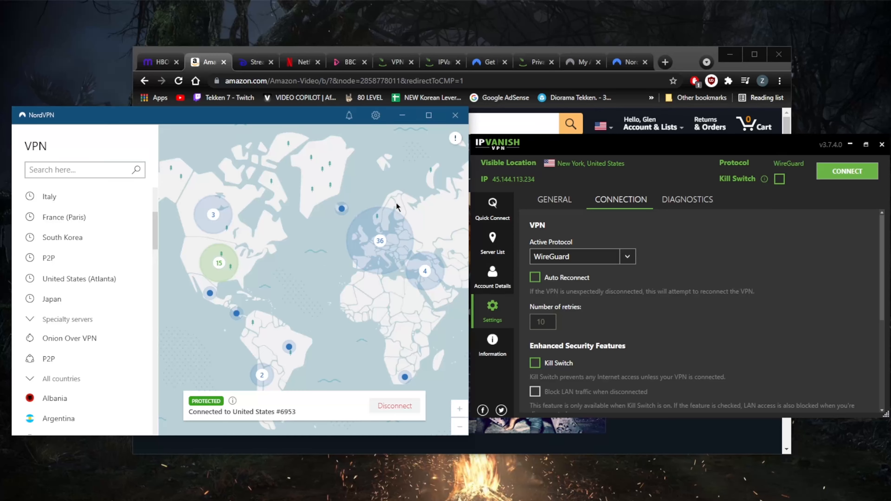
pyautogui.moveTo(400, 195)
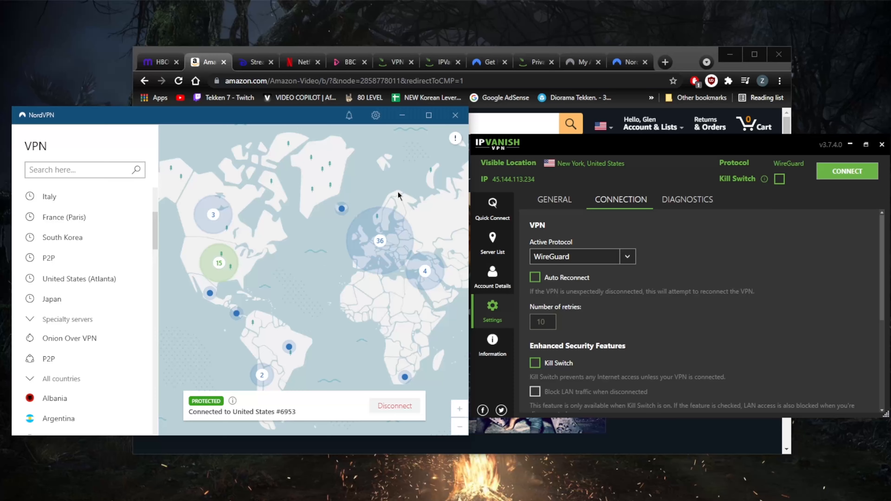
pyautogui.moveTo(497, 243)
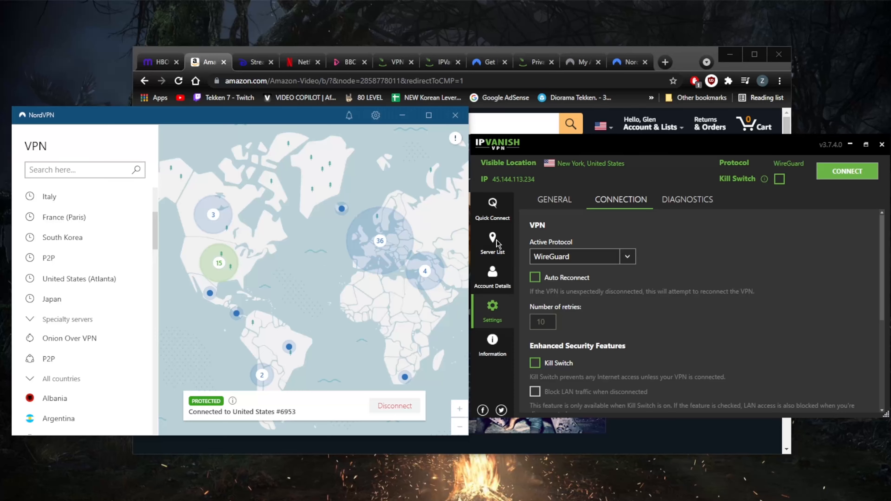
# Show IPVanish's server list sorted by country, starting with Albania and Argentina.
pyautogui.click(492, 244)
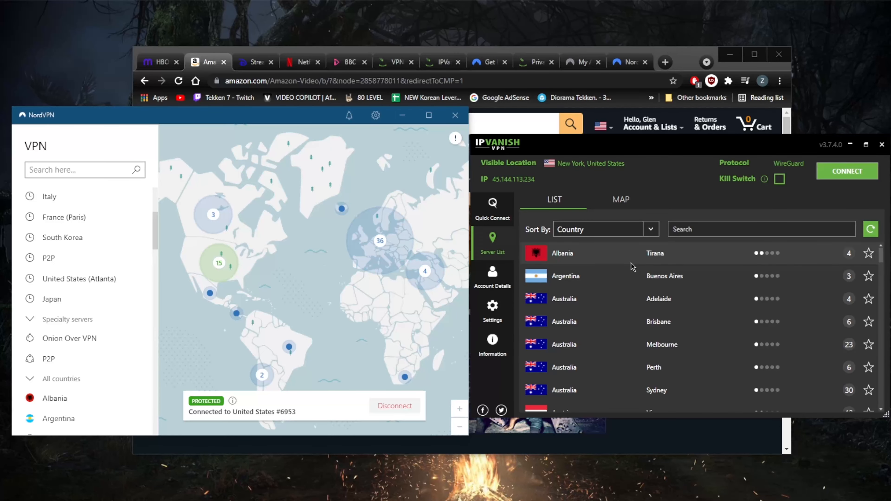
pyautogui.moveTo(610, 267)
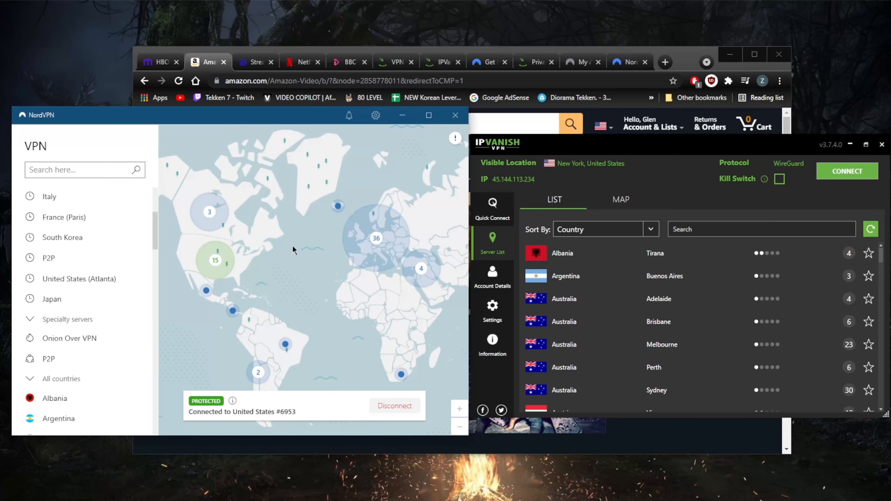
pyautogui.moveTo(299, 289)
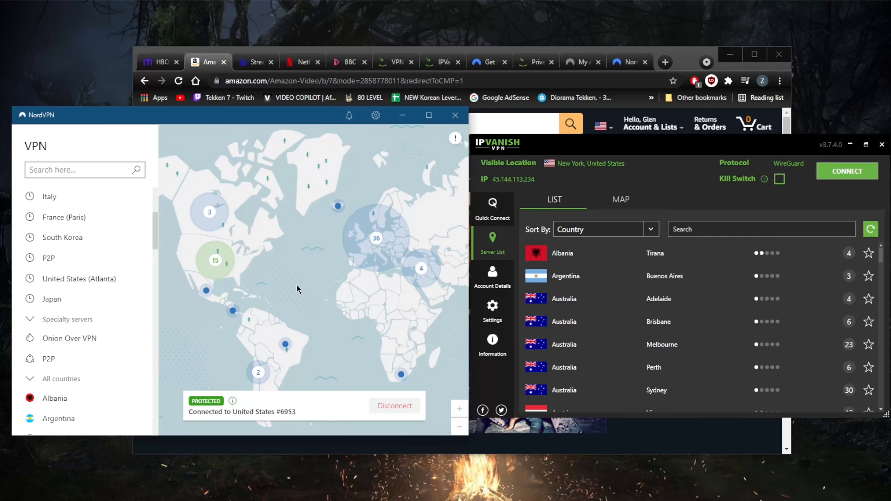
pyautogui.moveTo(304, 272)
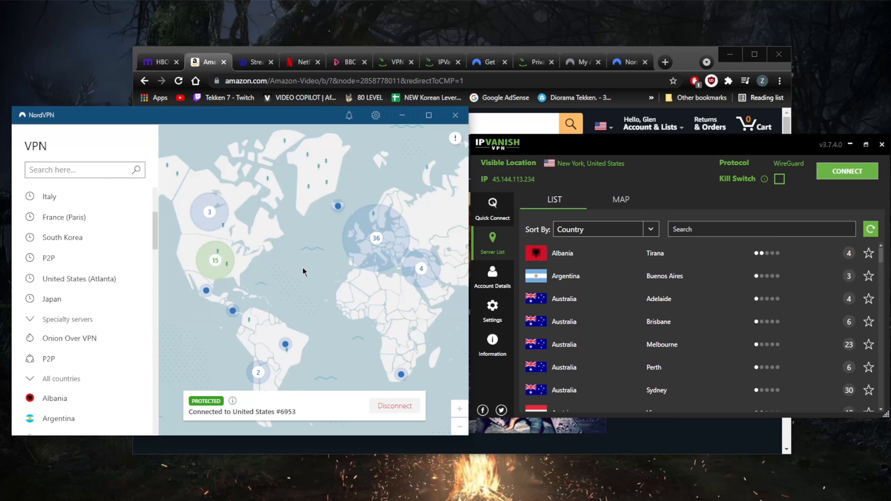
pyautogui.moveTo(287, 274)
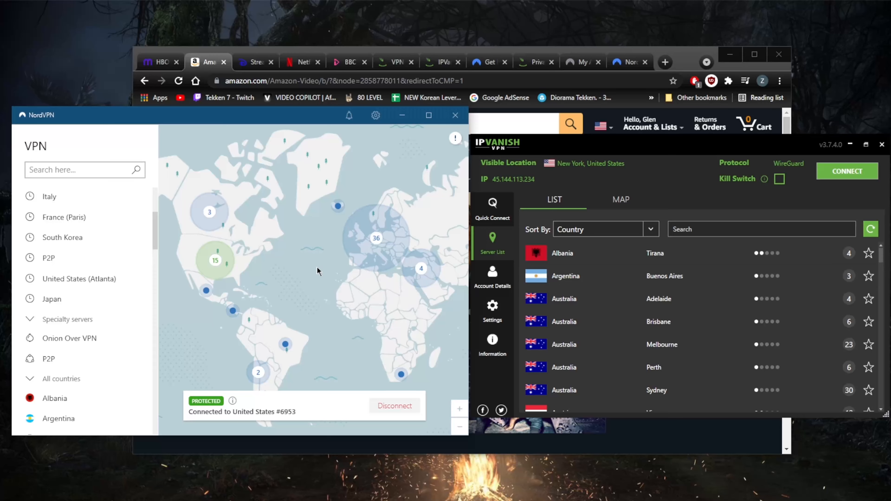
pyautogui.moveTo(325, 272)
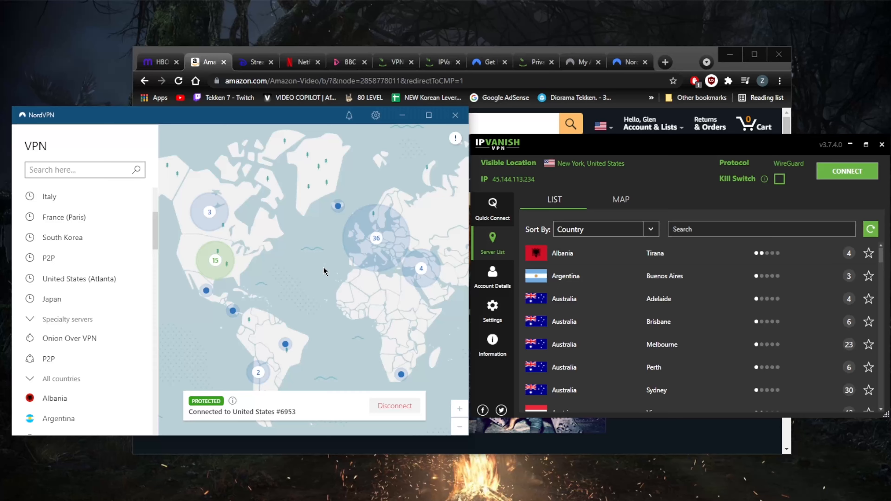
pyautogui.moveTo(96, 326)
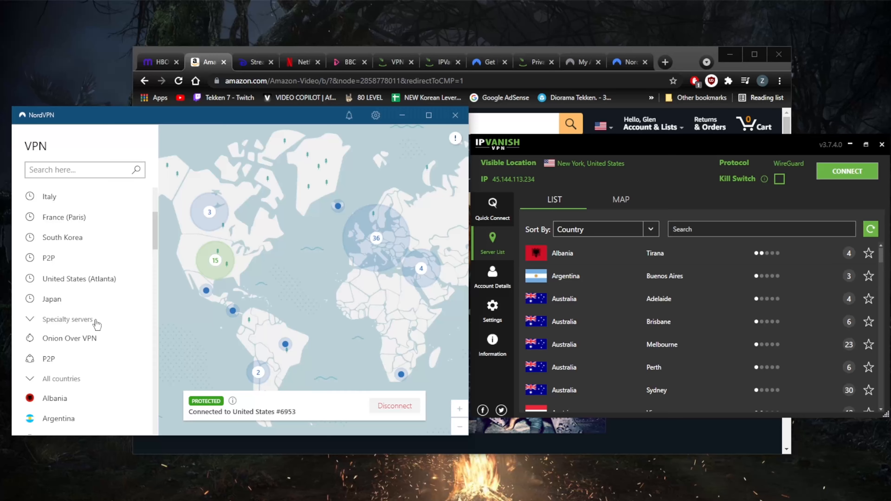
pyautogui.scroll(-3)
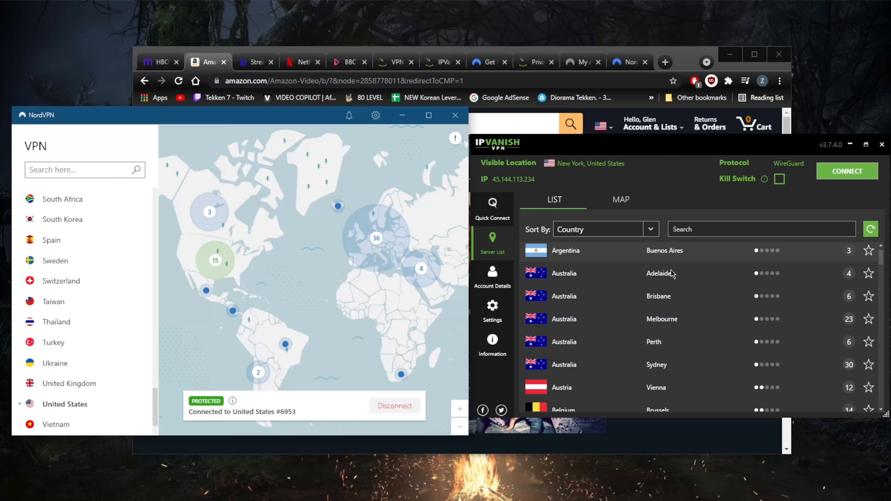
pyautogui.scroll(-3)
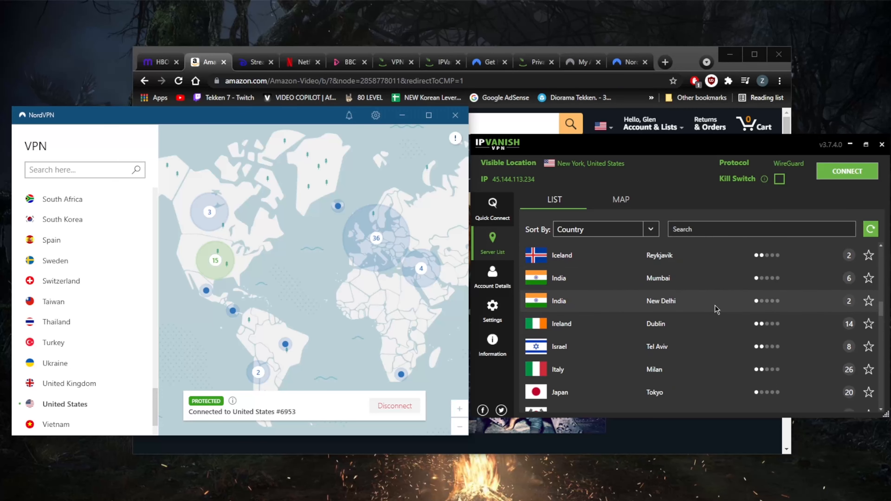
pyautogui.scroll(-3)
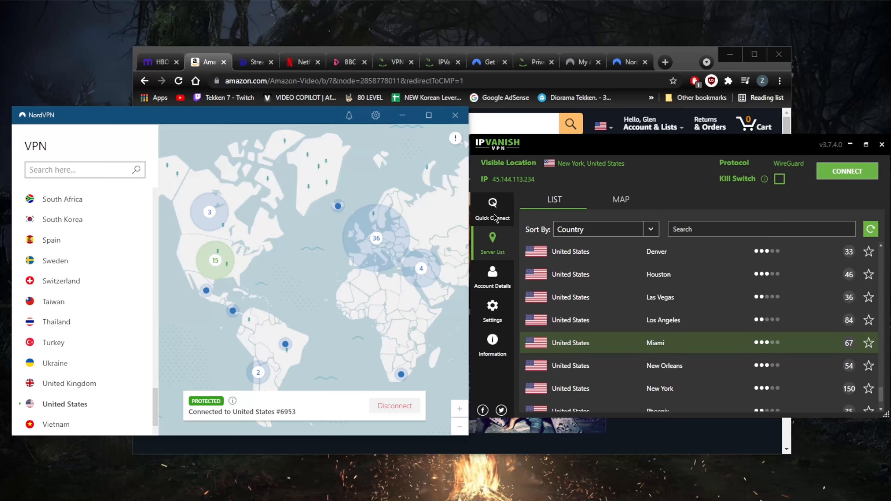
# In Quick Connect, browse Dallas servers under United States, leaving Best Available Server selected.
pyautogui.click(493, 209)
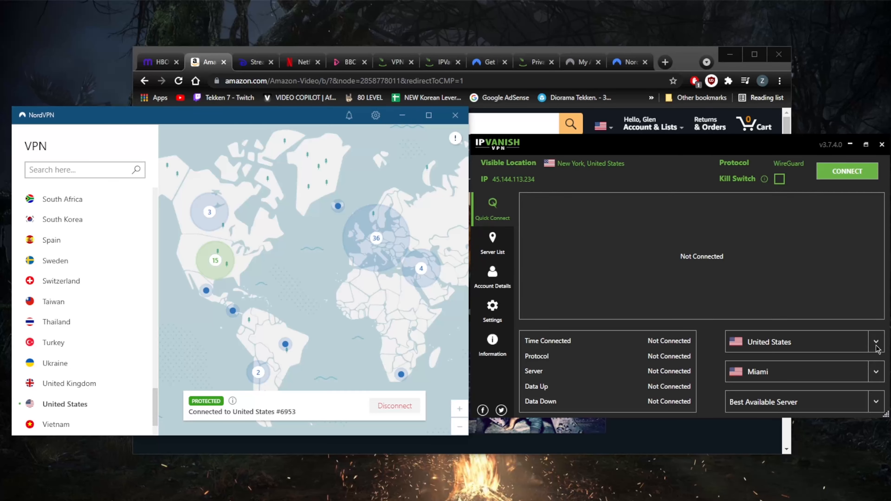
pyautogui.moveTo(884, 374)
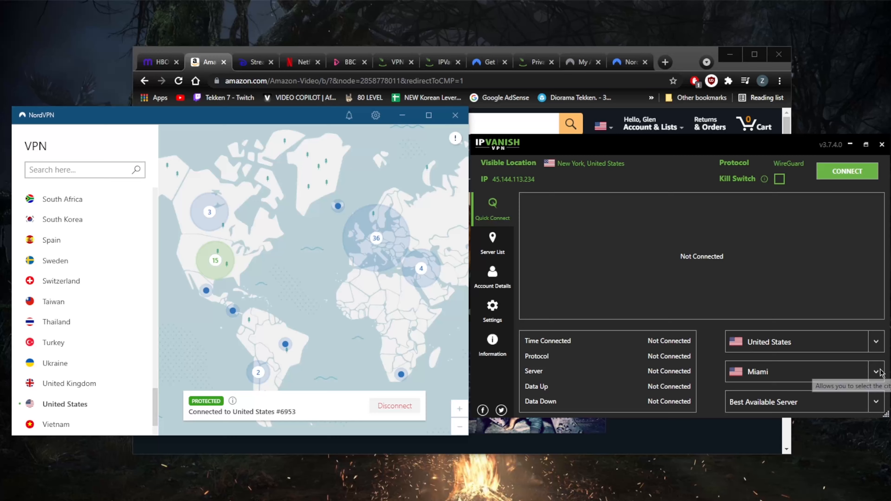
pyautogui.click(876, 371)
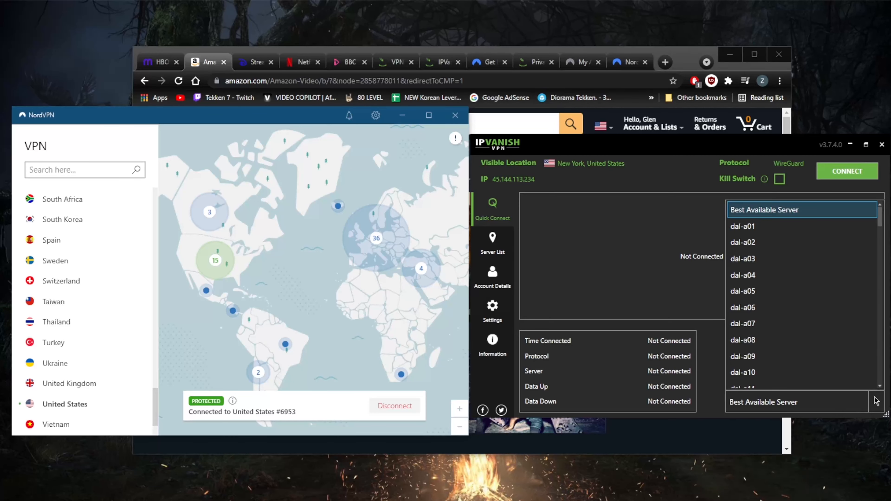
pyautogui.scroll(-3)
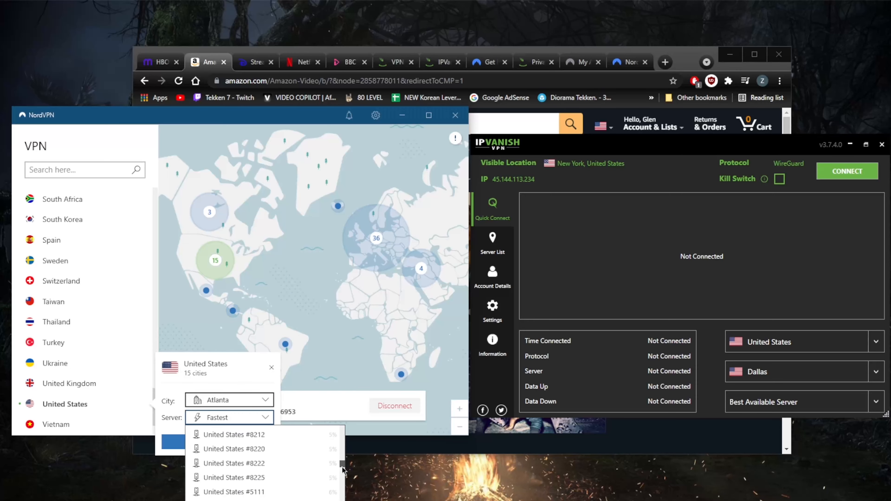
pyautogui.scroll(-3)
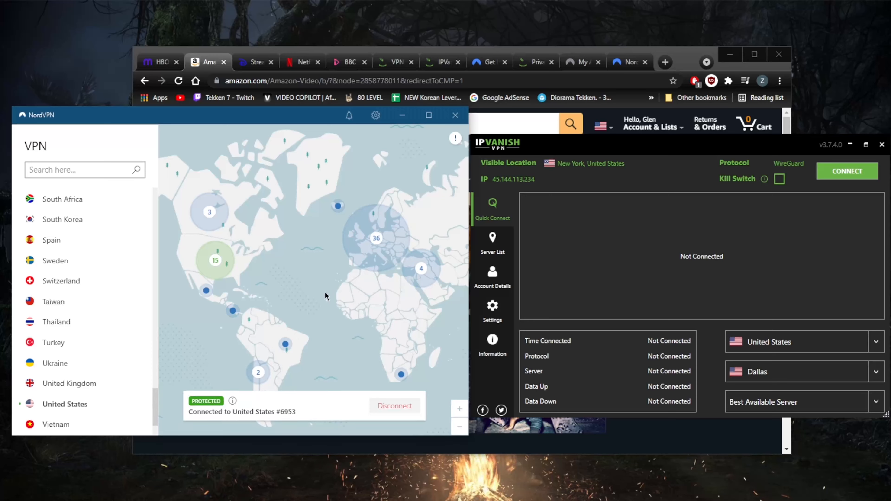
pyautogui.moveTo(376, 115)
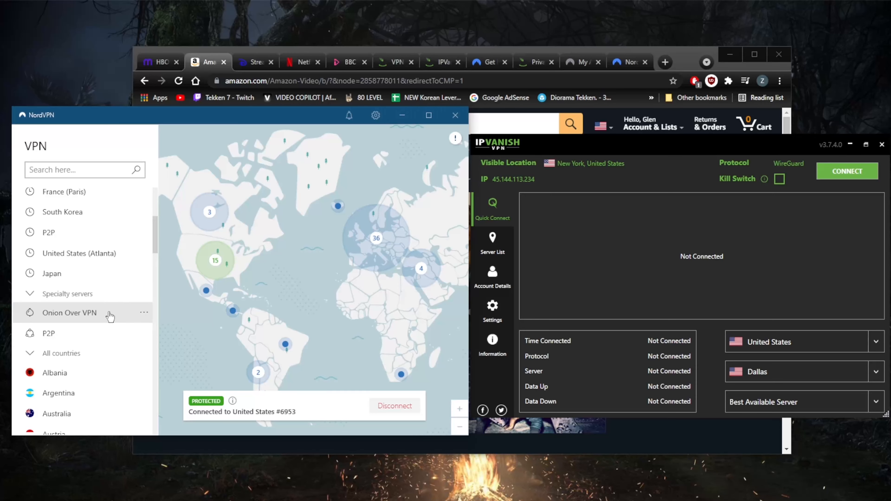
pyautogui.moveTo(375, 126)
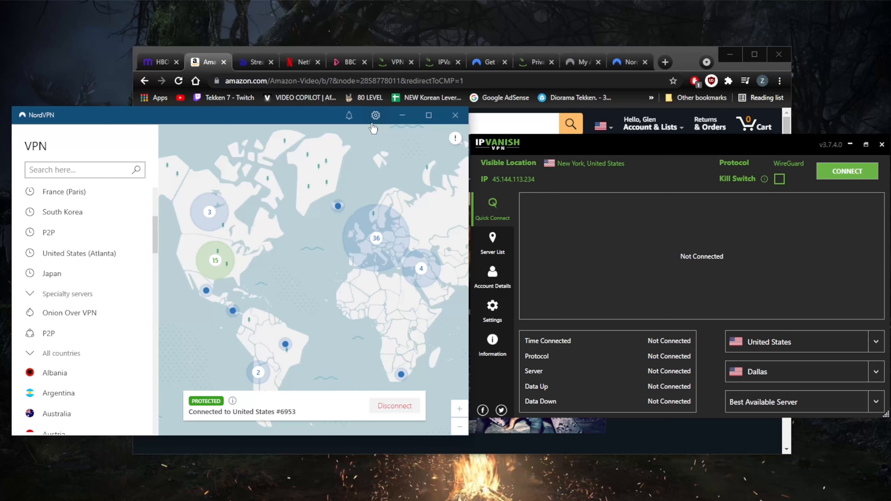
# Switch NordVPN's protocol to OpenVPN (UDP), reconnect, and view the General settings with CyberSec on.
pyautogui.click(376, 115)
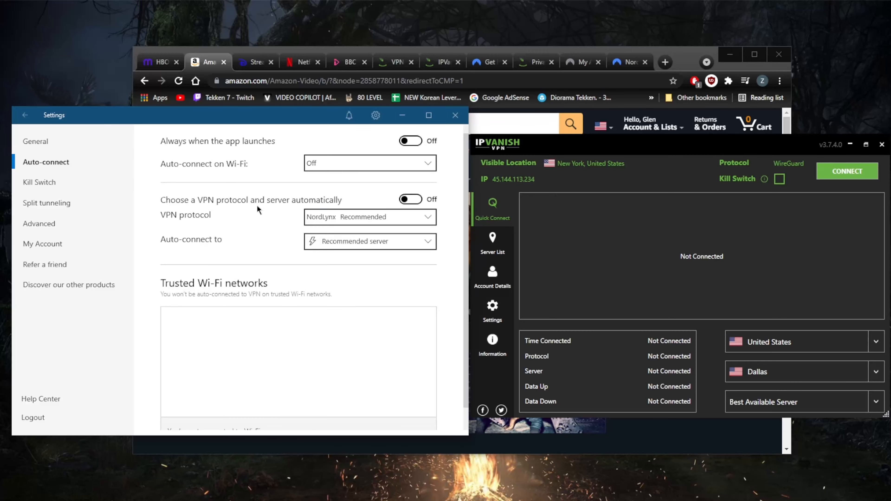
pyautogui.click(370, 217)
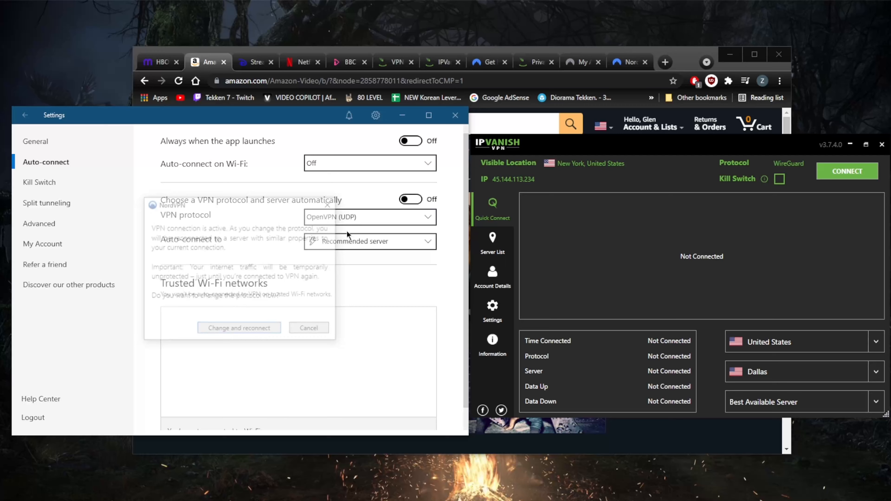
pyautogui.click(309, 328)
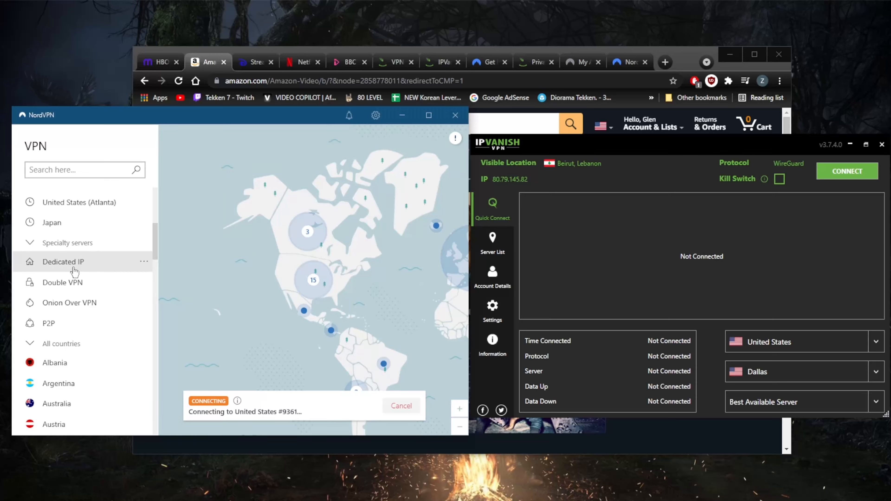
pyautogui.moveTo(99, 286)
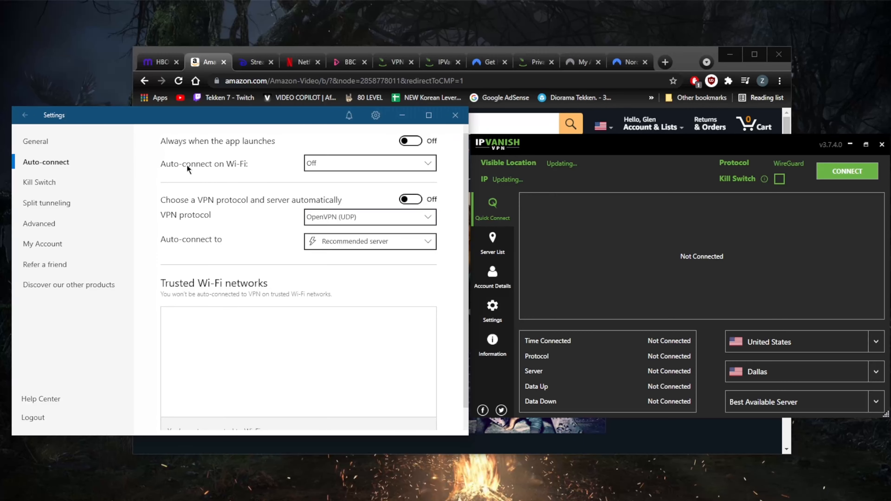
pyautogui.moveTo(50, 165)
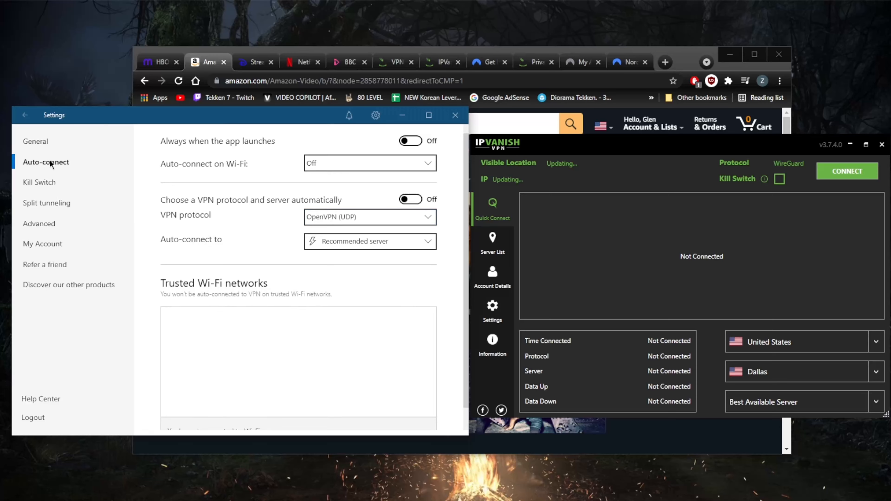
pyautogui.click(36, 141)
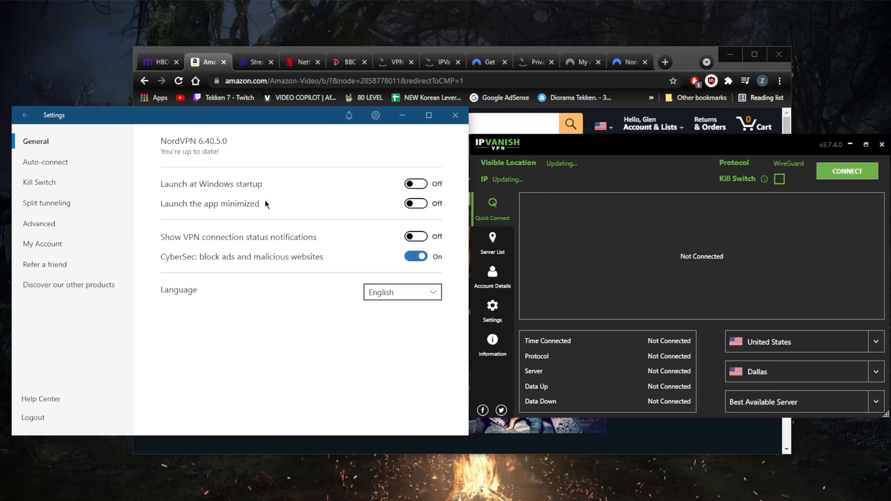
pyautogui.moveTo(46, 185)
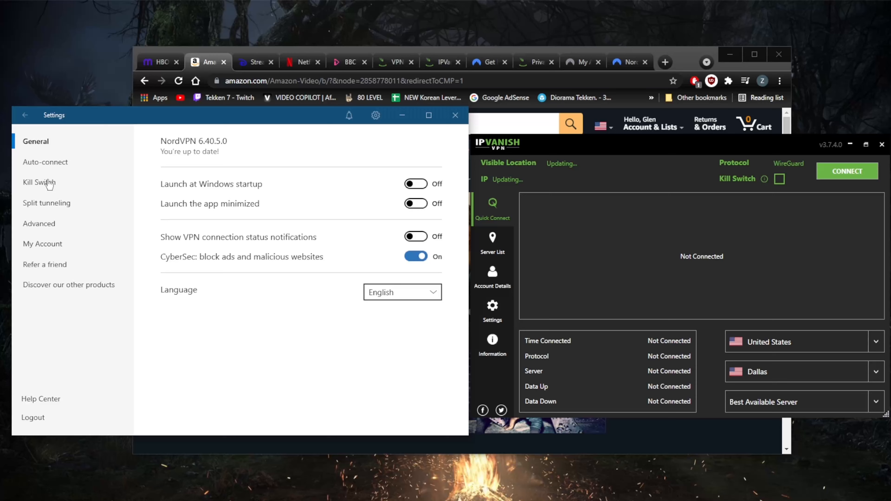
# Review the kill switch, enable split tunneling, try both app modes ending on VPN for selected apps only, then turn it off.
pyautogui.click(40, 182)
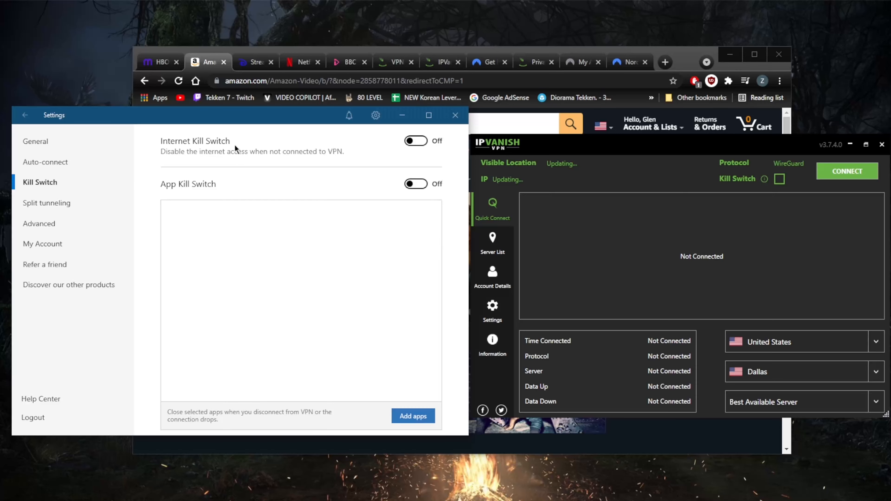
pyautogui.moveTo(246, 188)
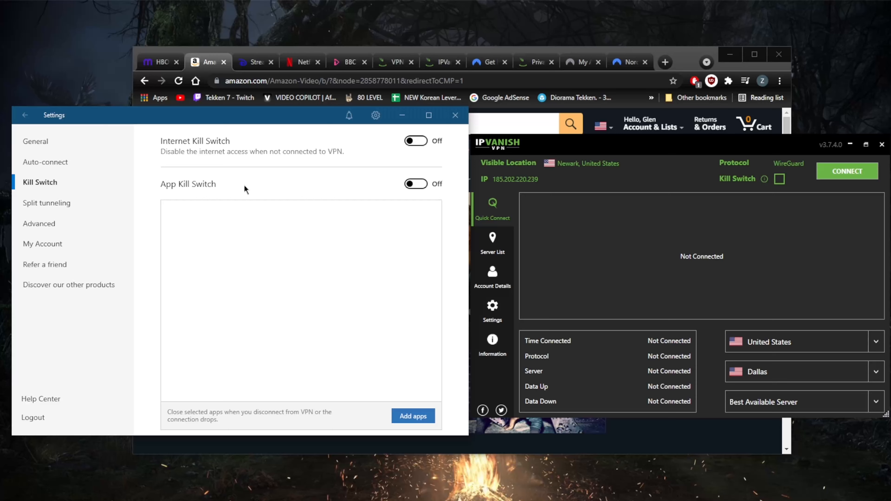
pyautogui.moveTo(190, 197)
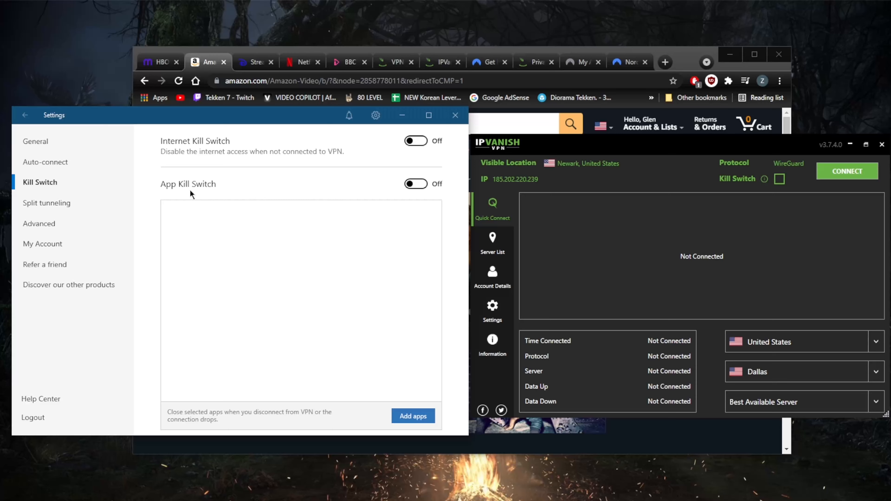
pyautogui.click(47, 203)
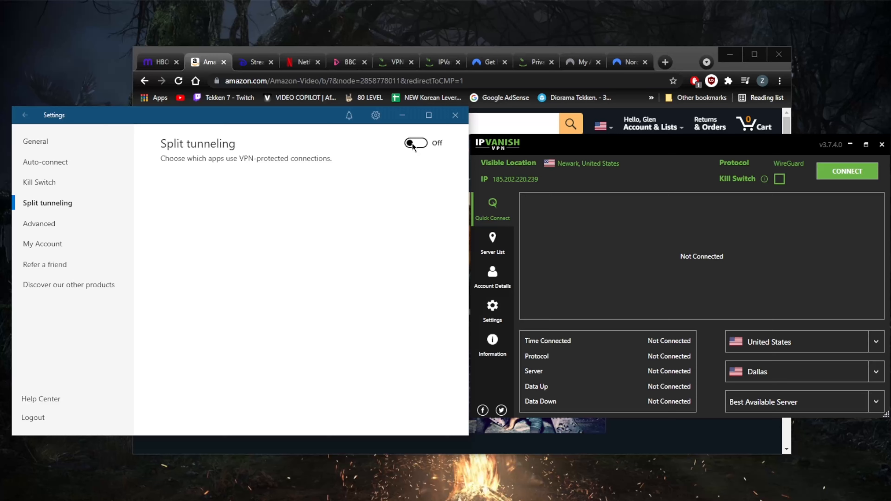
pyautogui.click(416, 143)
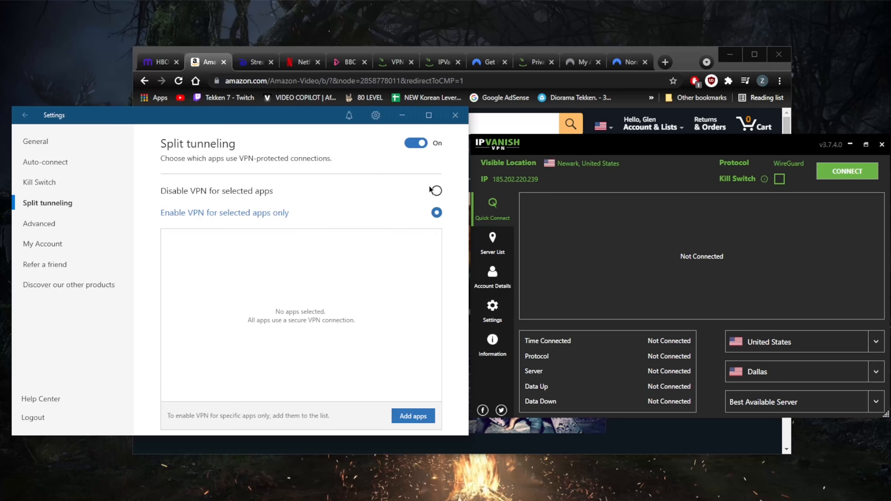
pyautogui.click(436, 191)
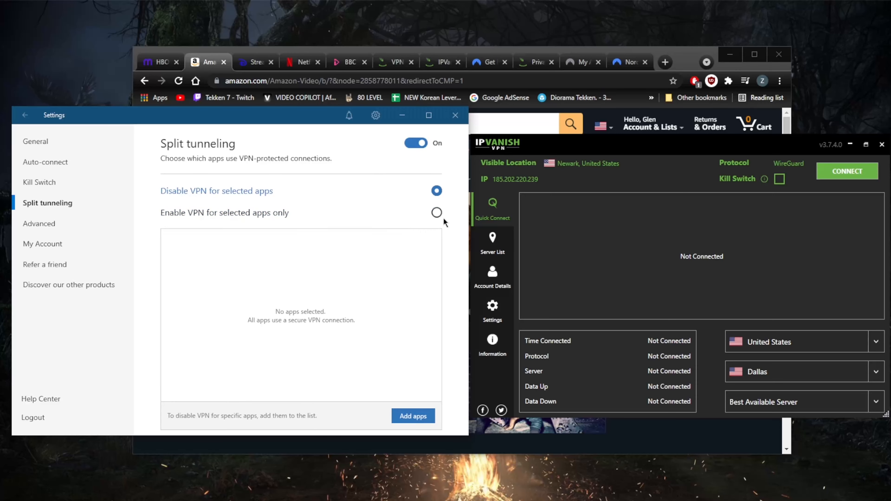
pyautogui.click(437, 212)
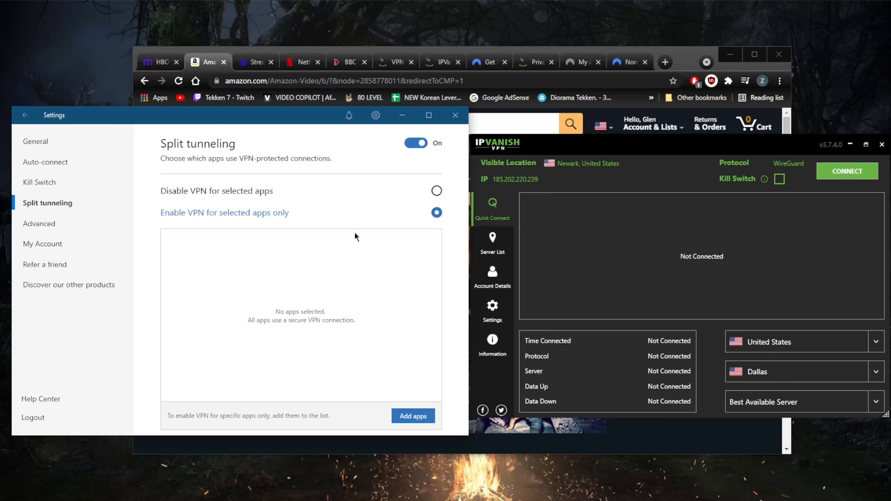
pyautogui.moveTo(308, 225)
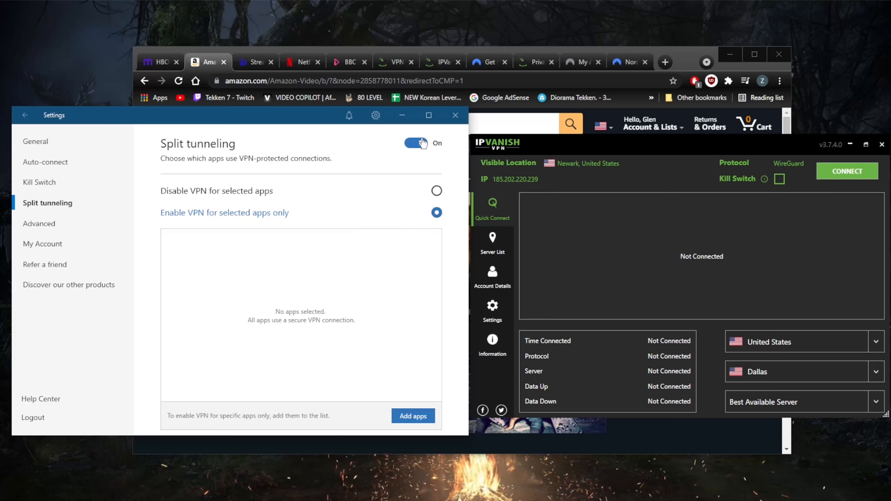
pyautogui.click(416, 143)
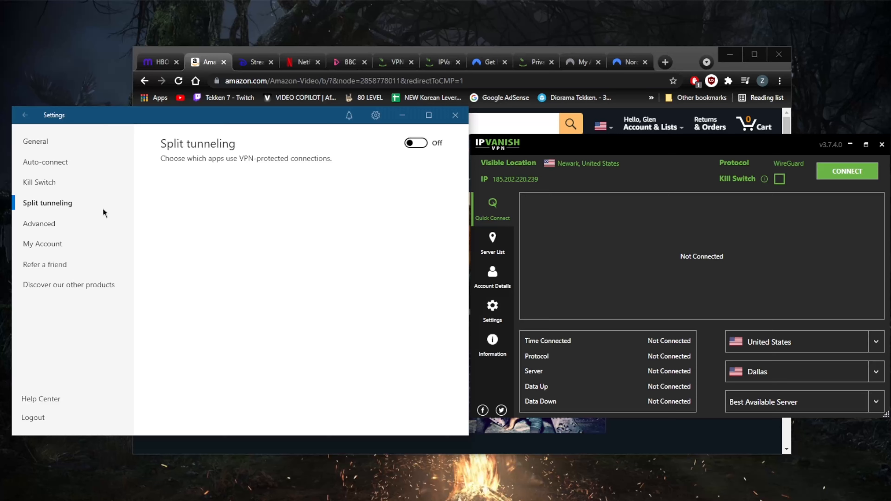
pyautogui.moveTo(47, 225)
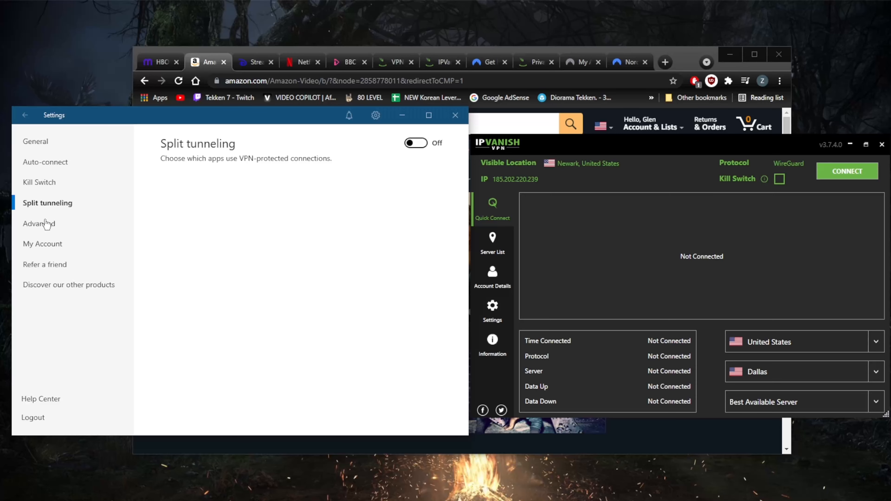
# Show the Advanced settings with Custom DNS, obfuscated servers and LAN invisibility all off.
pyautogui.click(39, 224)
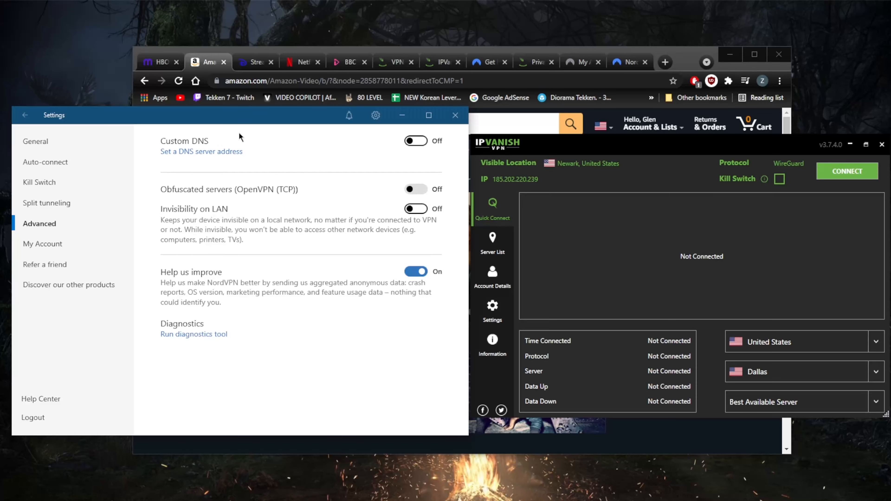
pyautogui.moveTo(337, 186)
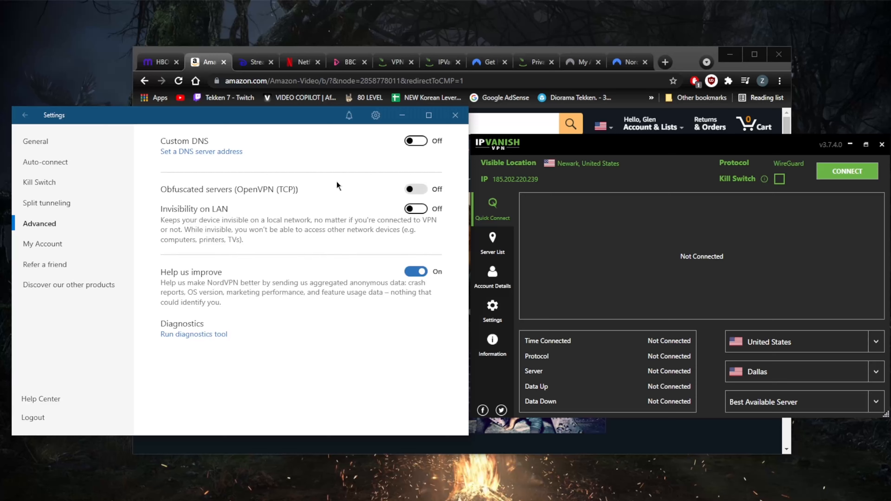
pyautogui.moveTo(25, 115)
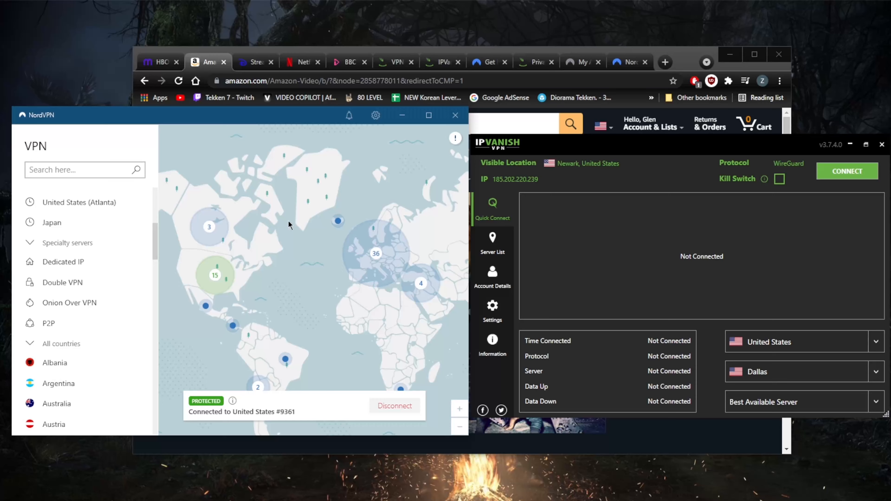
pyautogui.moveTo(332, 188)
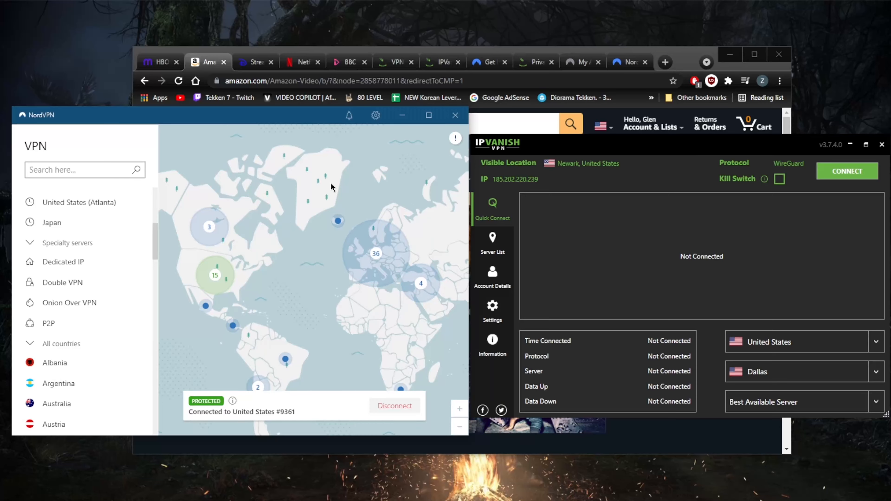
pyautogui.moveTo(292, 209)
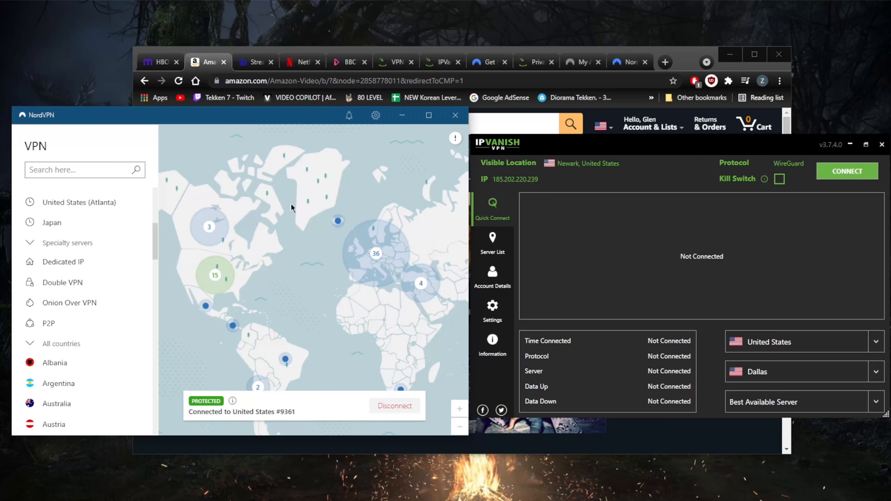
pyautogui.moveTo(275, 223)
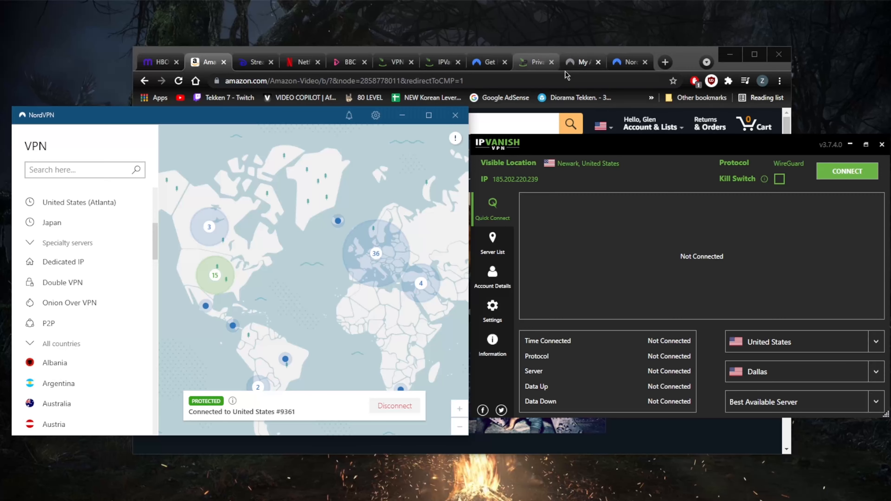
# Compare the IPVanish and NordVPN privacy policy pages, then review IPVanish signup pricing at $47.99 yearly versus $10.99 monthly.
pyautogui.click(535, 63)
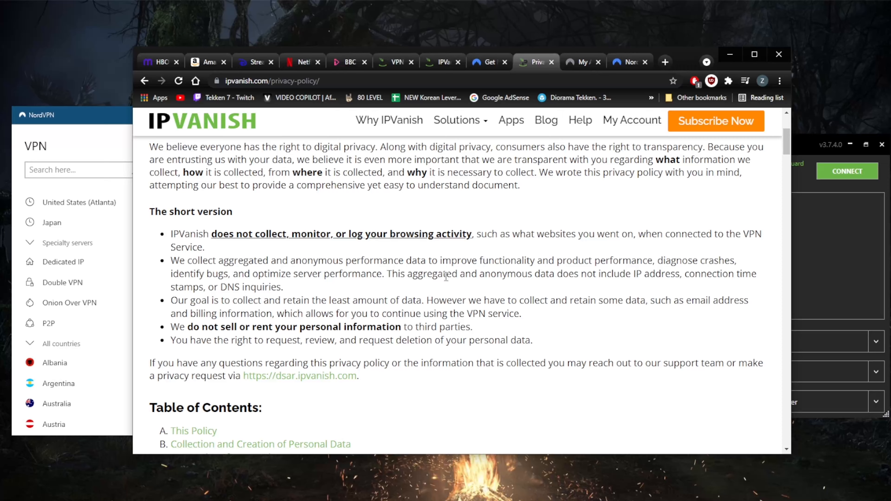
pyautogui.click(583, 62)
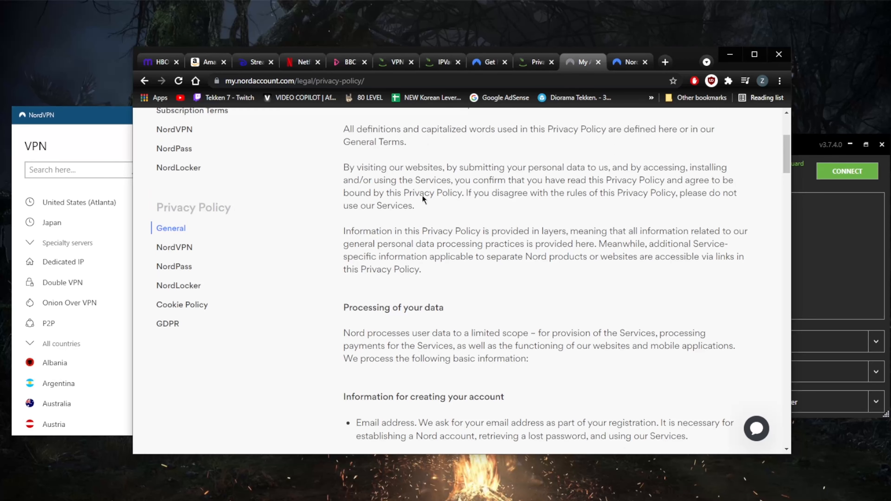
pyautogui.click(442, 62)
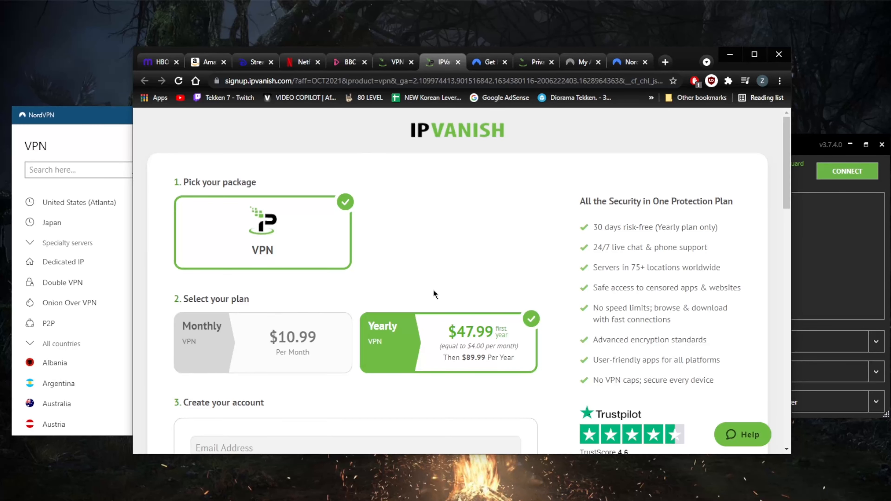
pyautogui.moveTo(424, 305)
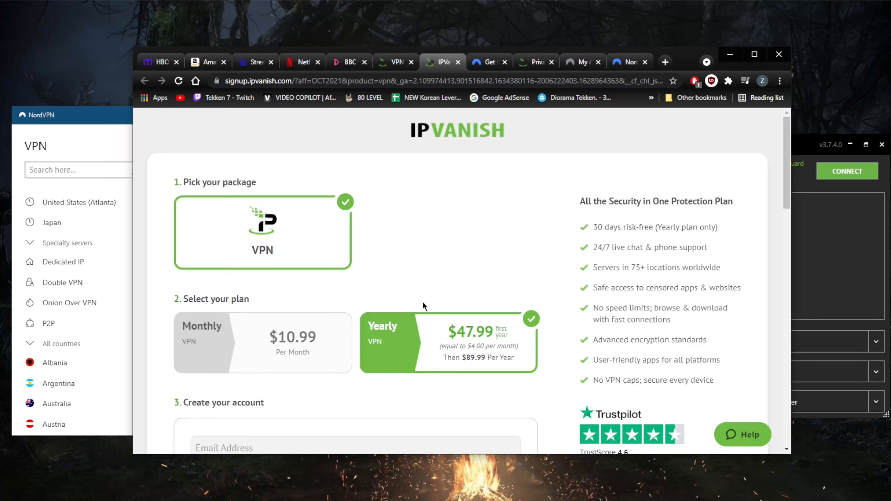
pyautogui.moveTo(478, 381)
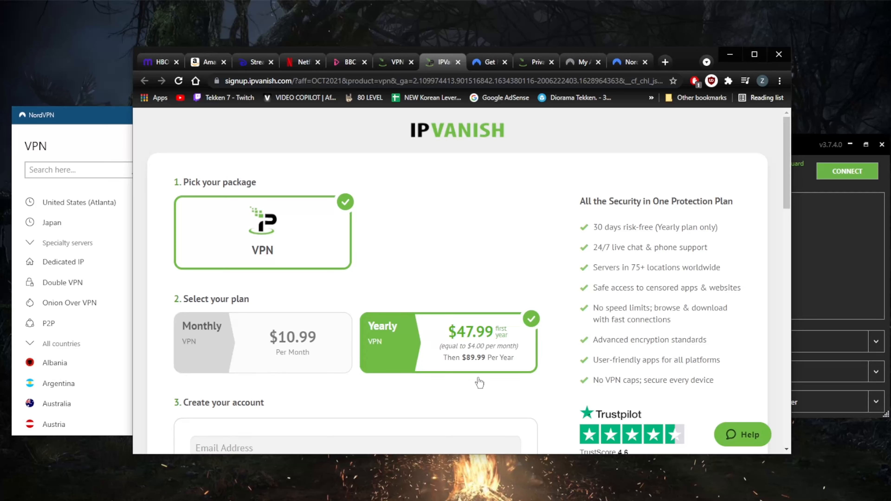
pyautogui.moveTo(435, 211)
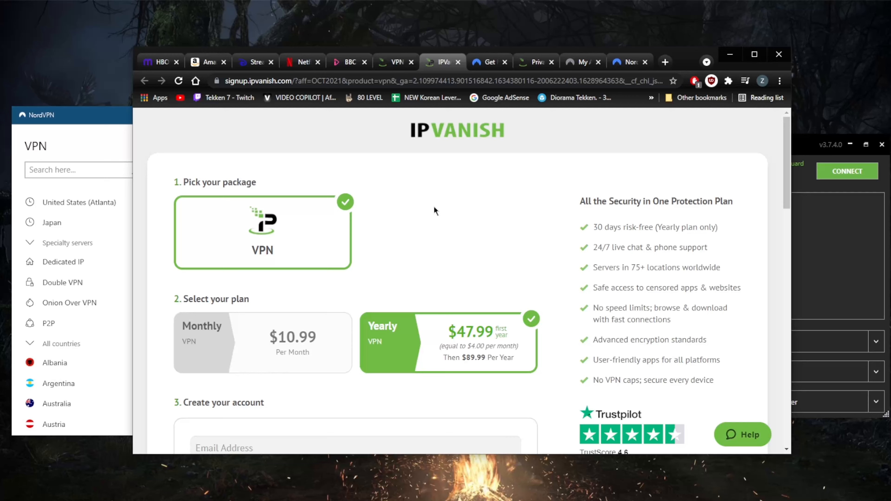
pyautogui.moveTo(473, 359)
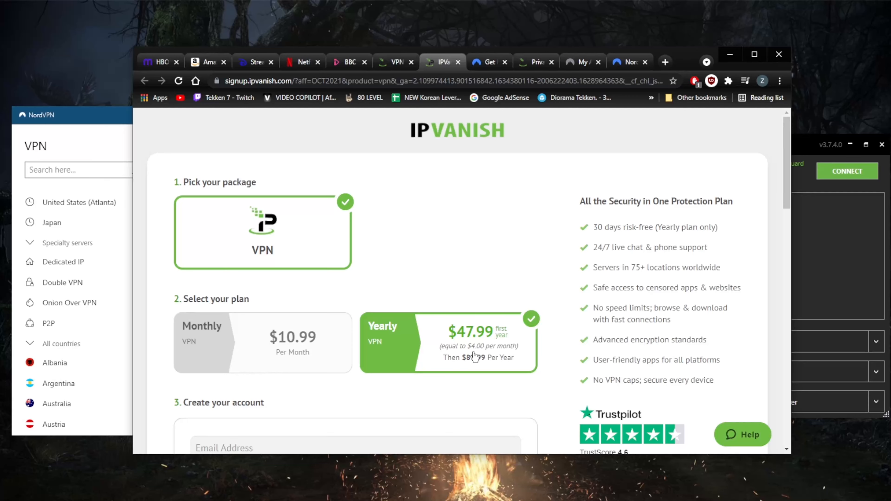
pyautogui.moveTo(472, 83)
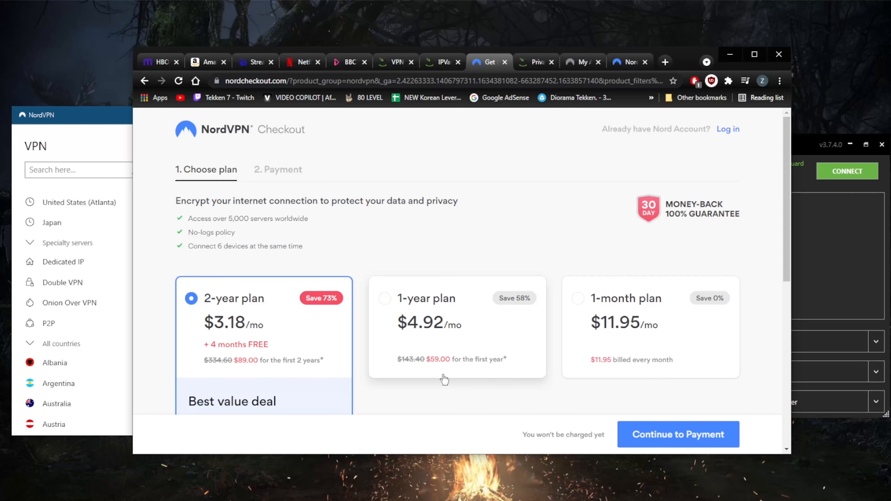
pyautogui.click(442, 63)
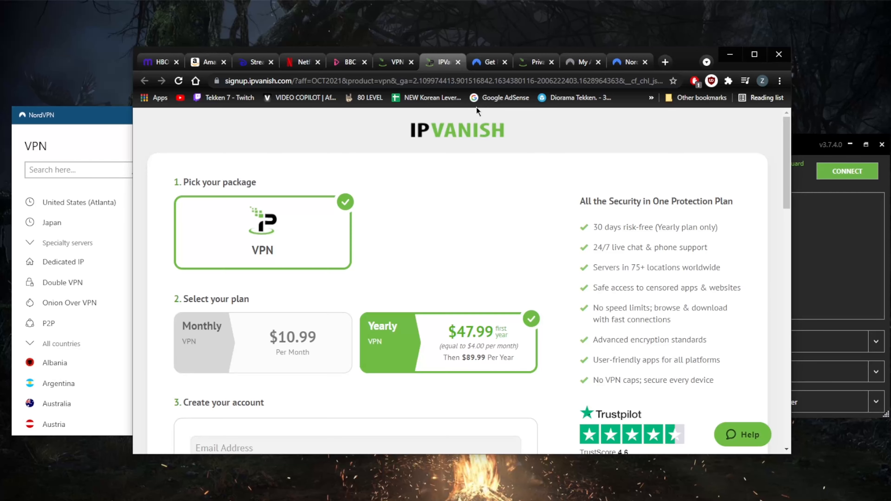
pyautogui.moveTo(474, 354)
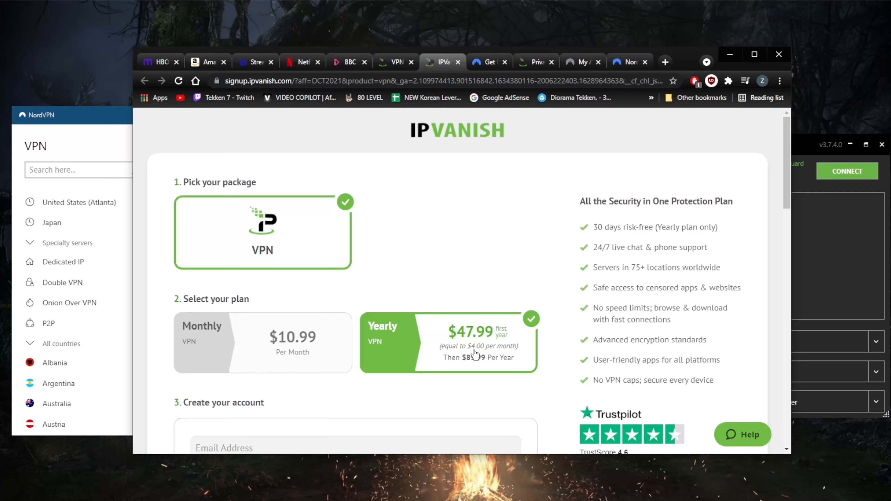
pyautogui.moveTo(473, 346)
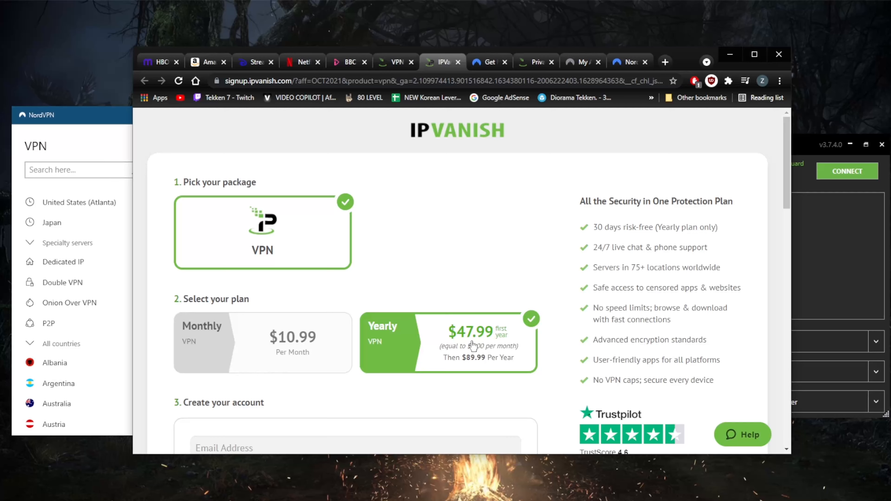
pyautogui.moveTo(474, 346)
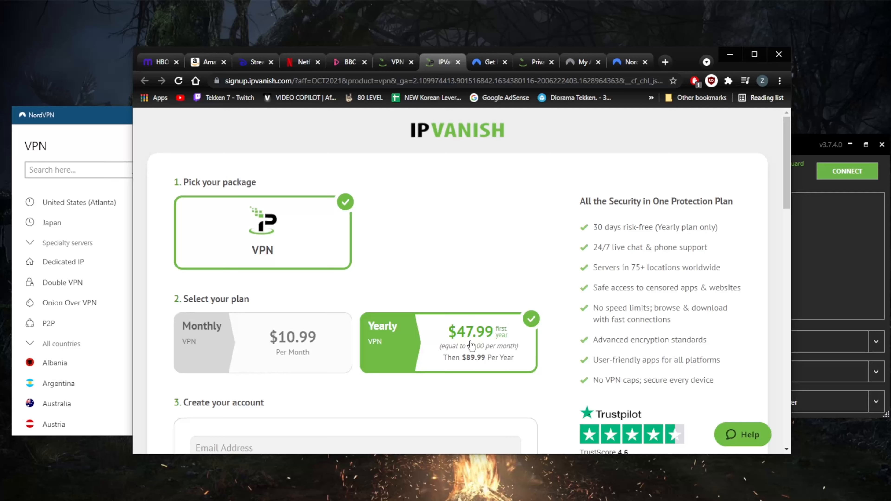
pyautogui.moveTo(429, 338)
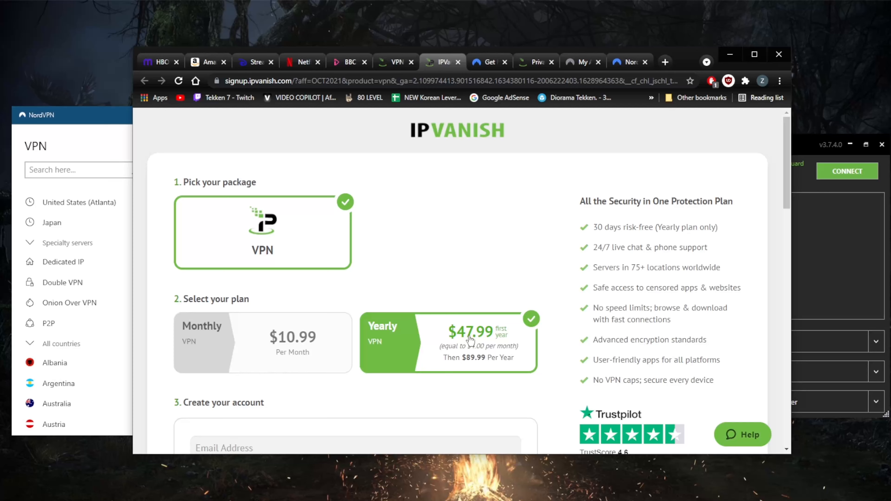
pyautogui.moveTo(461, 372)
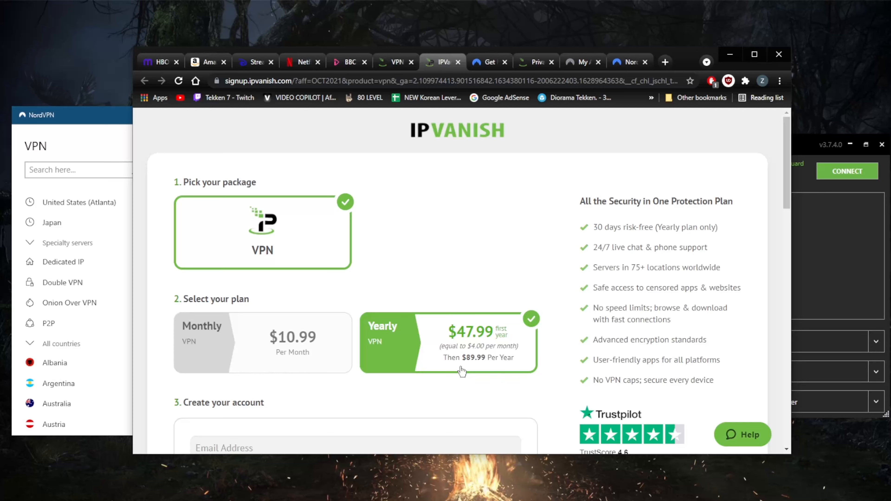
pyautogui.moveTo(467, 368)
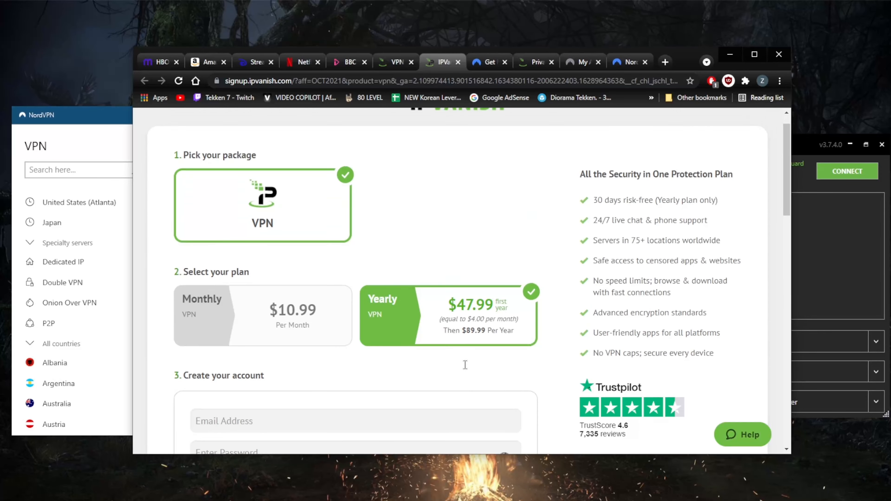
pyautogui.scroll(-3)
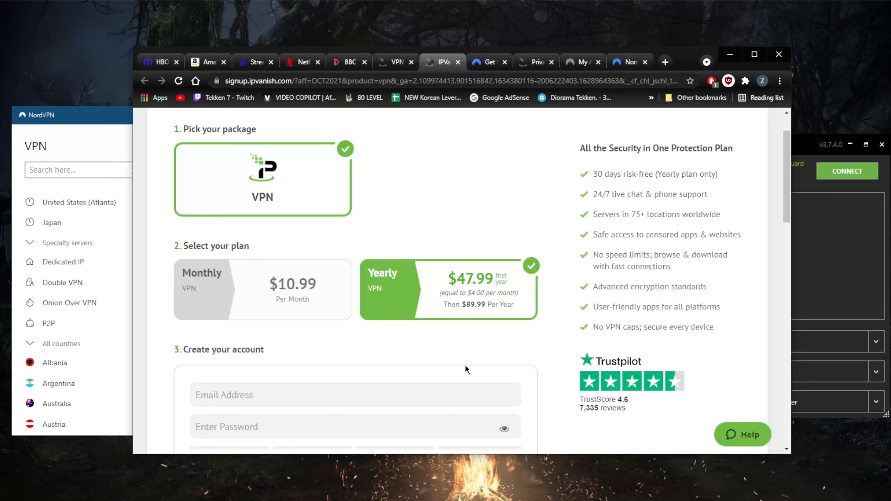
pyautogui.moveTo(448, 235)
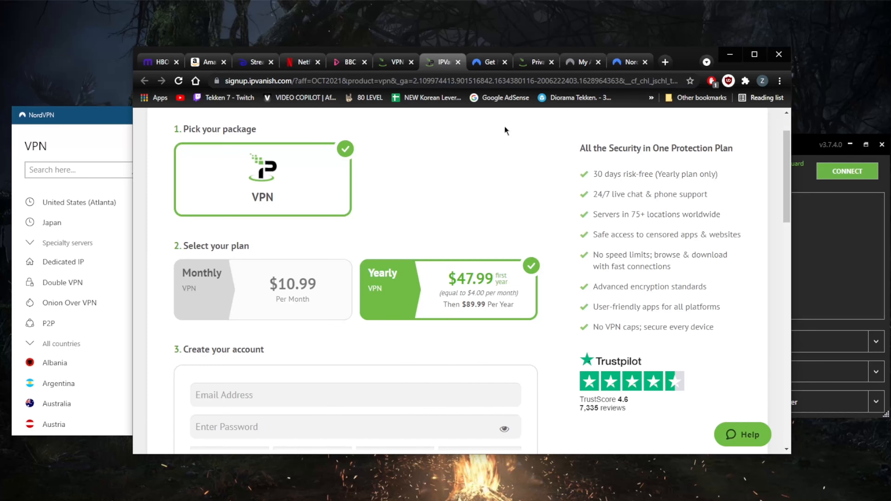
pyautogui.moveTo(498, 304)
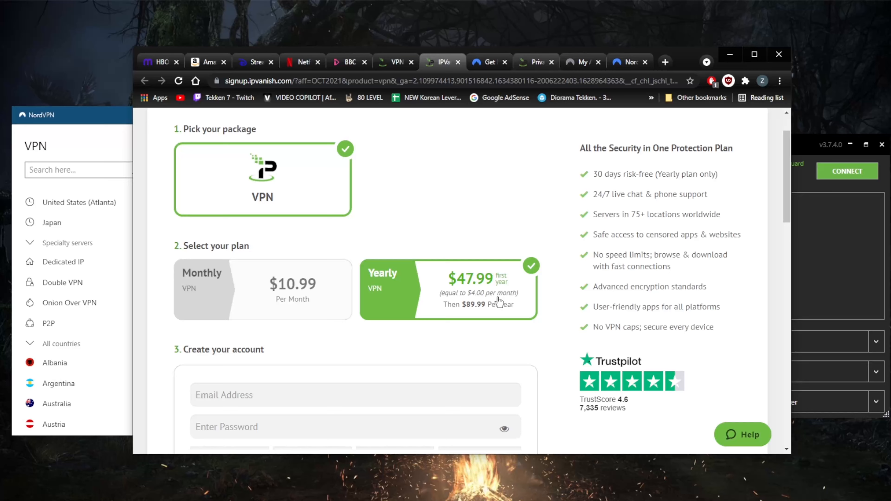
pyautogui.moveTo(481, 309)
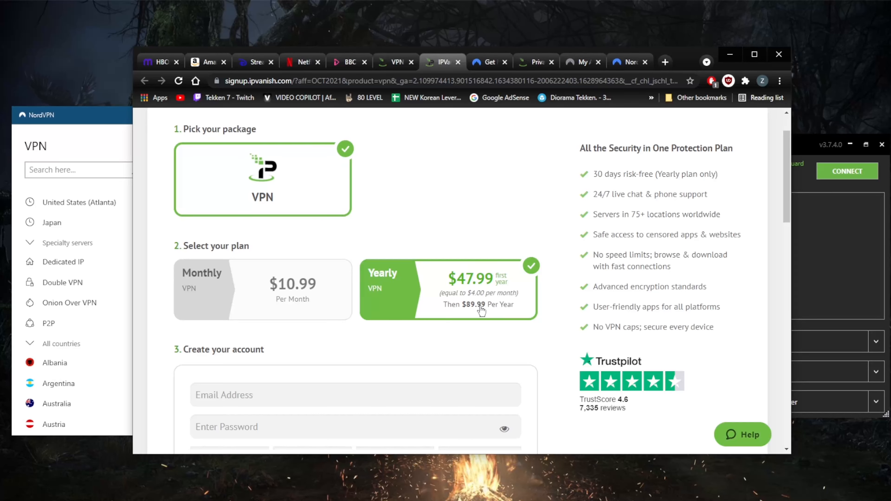
pyautogui.moveTo(468, 311)
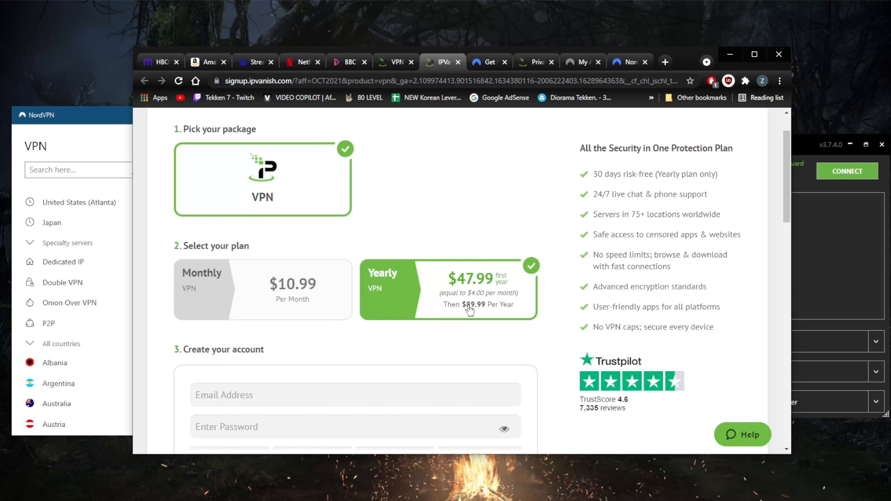
pyautogui.moveTo(475, 296)
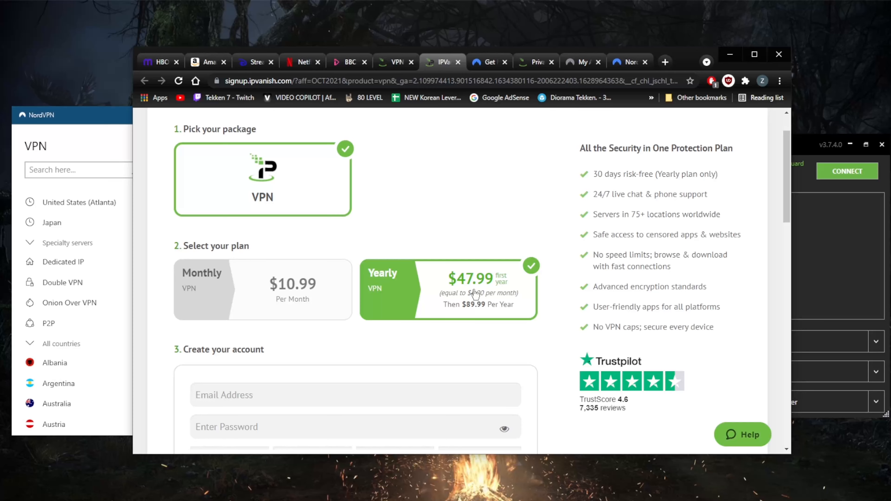
pyautogui.moveTo(455, 221)
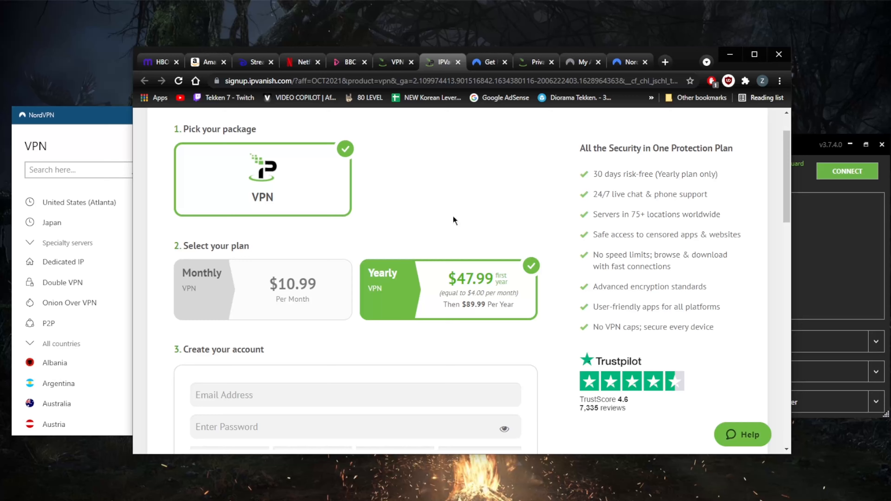
pyautogui.moveTo(486, 223)
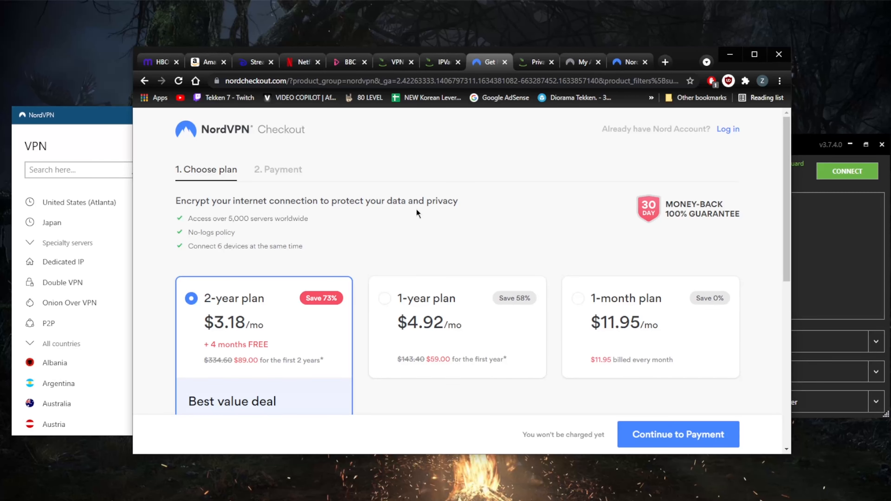
pyautogui.scroll(-3)
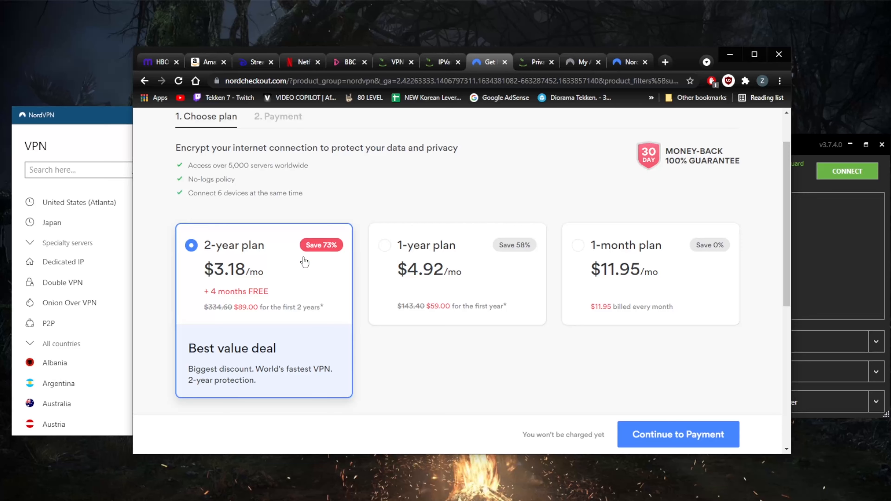
pyautogui.moveTo(270, 312)
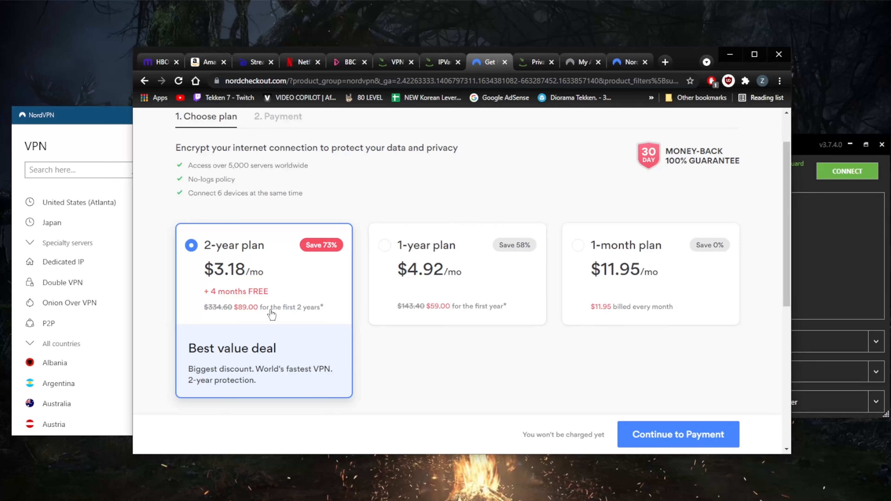
pyautogui.moveTo(230, 293)
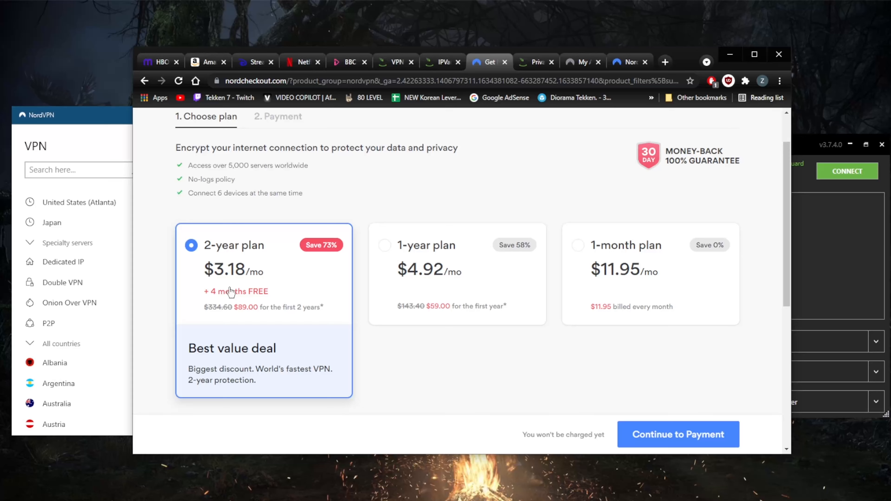
pyautogui.moveTo(232, 299)
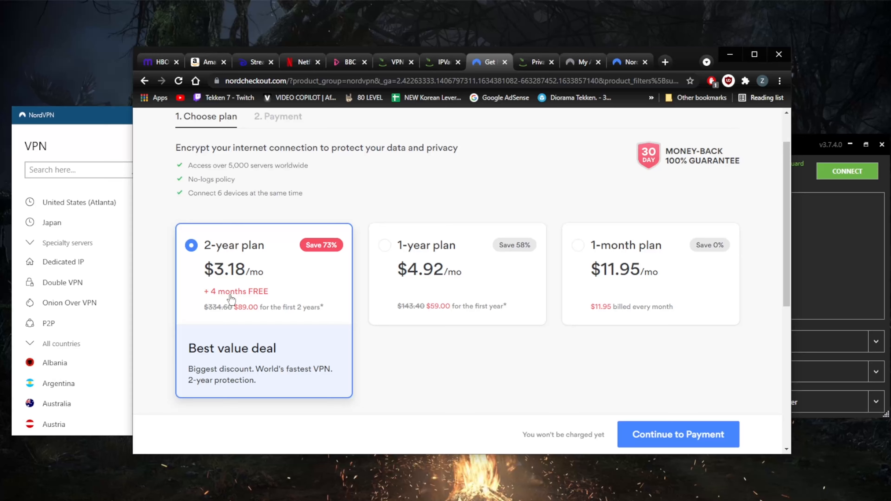
pyautogui.moveTo(254, 295)
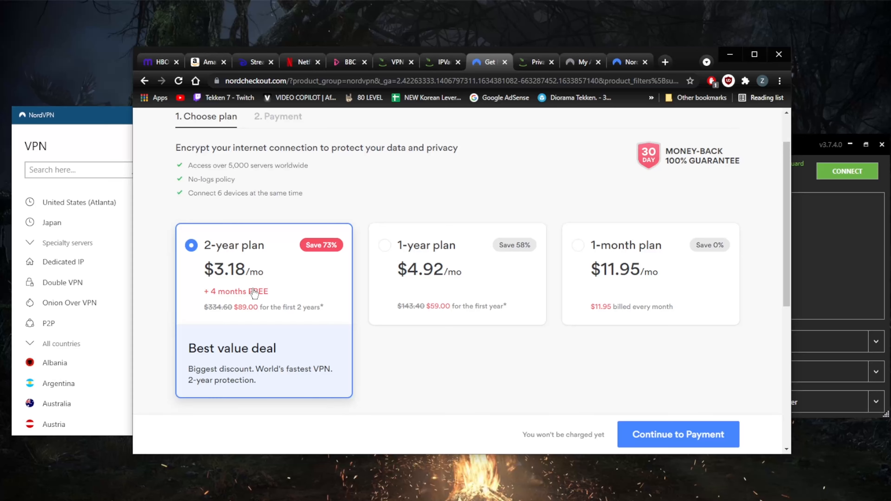
pyautogui.moveTo(290, 292)
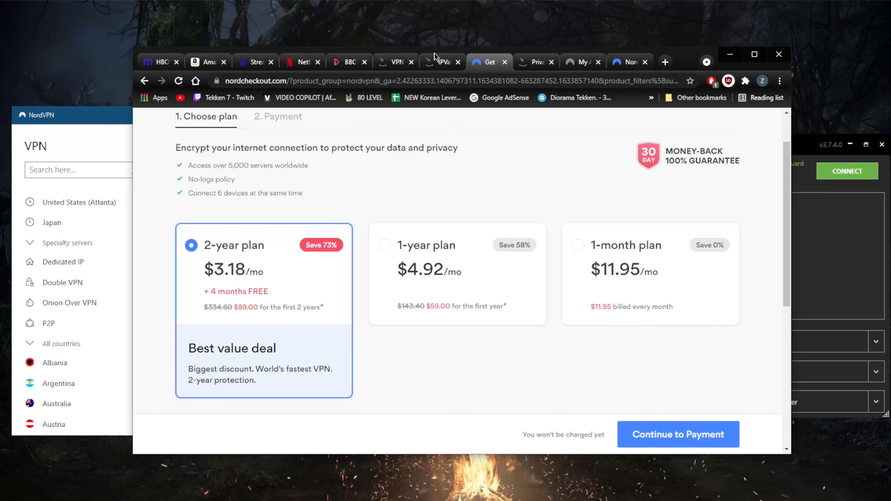
# Bring the IPVanish signup page back in front showing the Yearly plan at $47.99 first year.
pyautogui.click(443, 62)
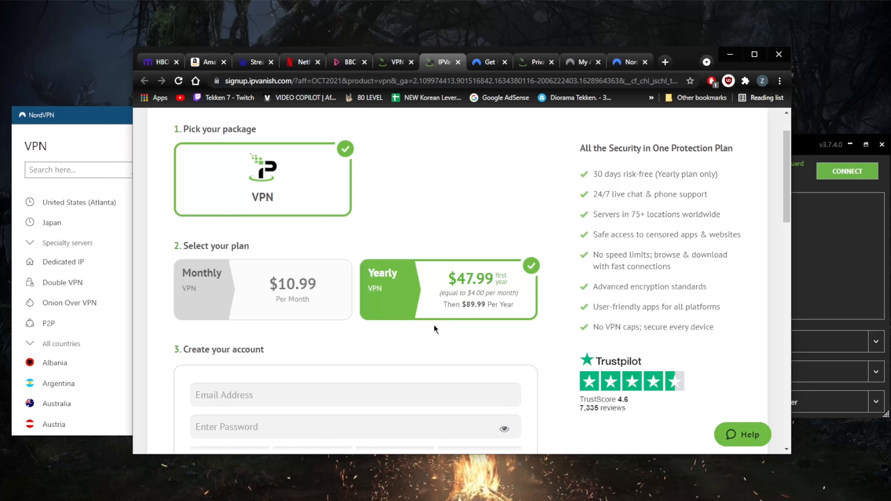
pyautogui.moveTo(472, 320)
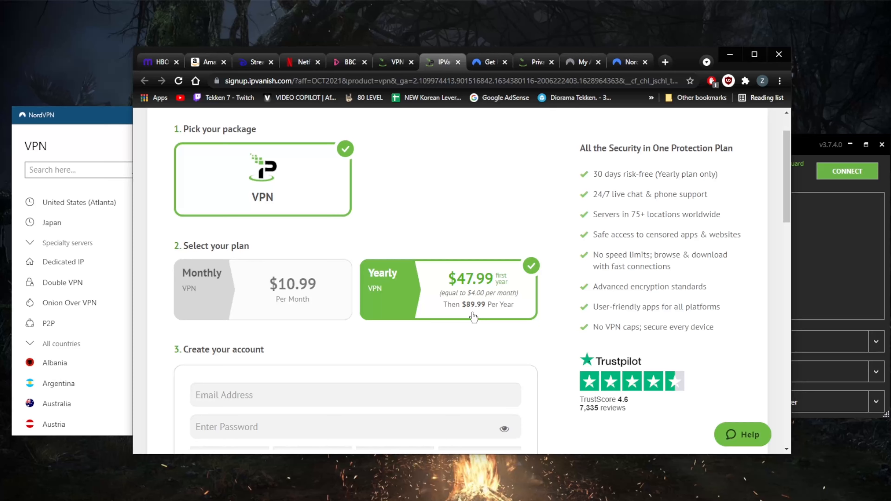
pyautogui.moveTo(412, 266)
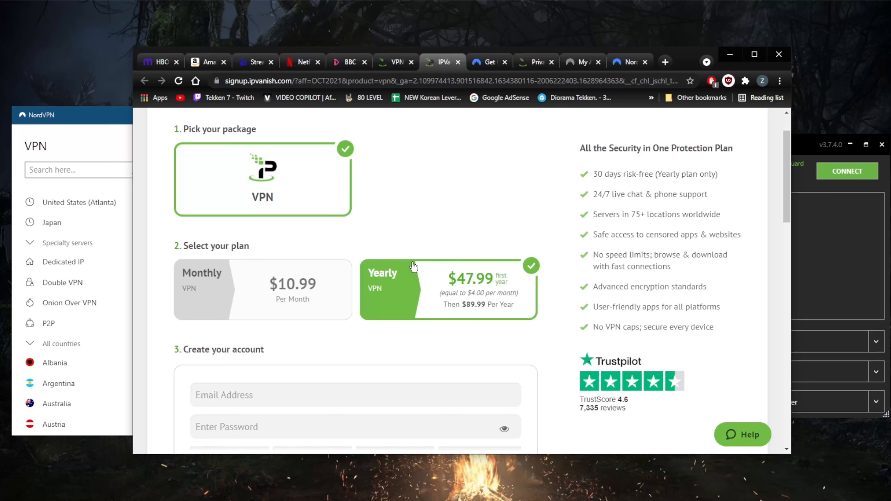
pyautogui.moveTo(474, 168)
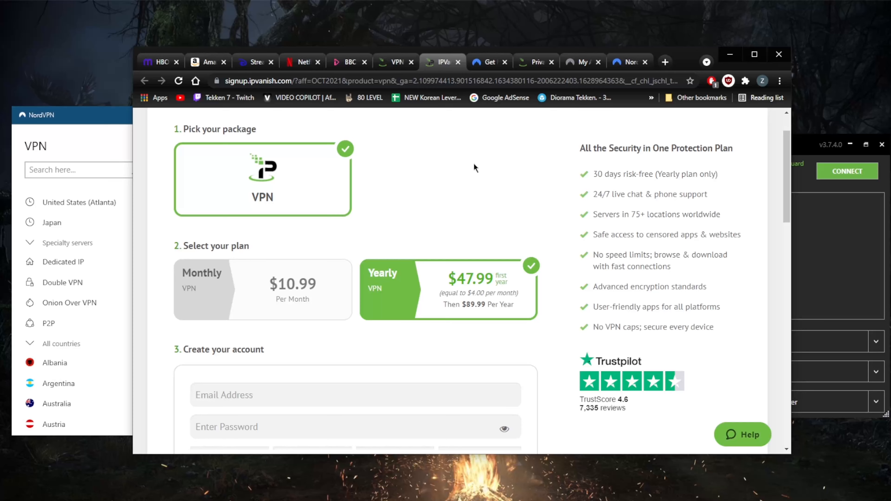
pyautogui.moveTo(495, 192)
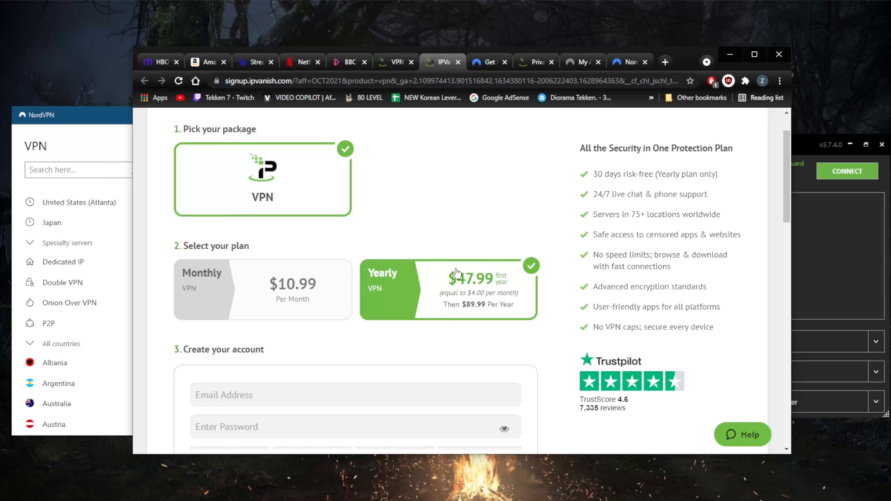
pyautogui.moveTo(477, 276)
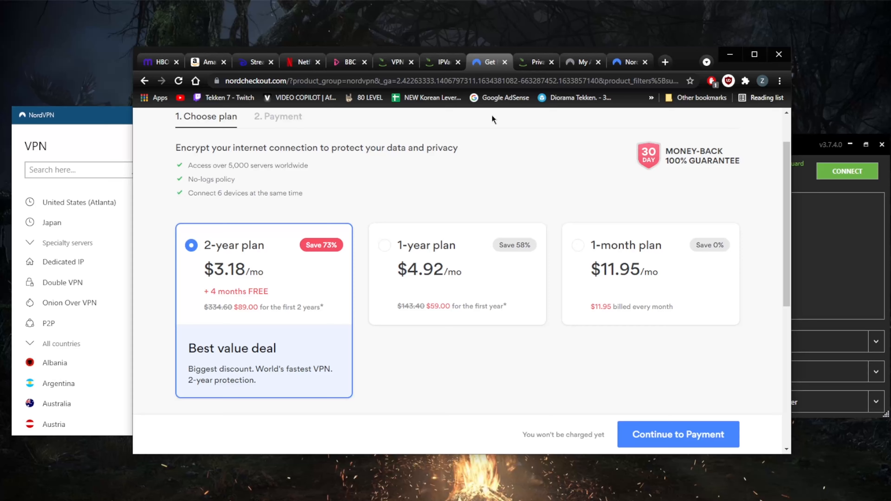
pyautogui.moveTo(365, 305)
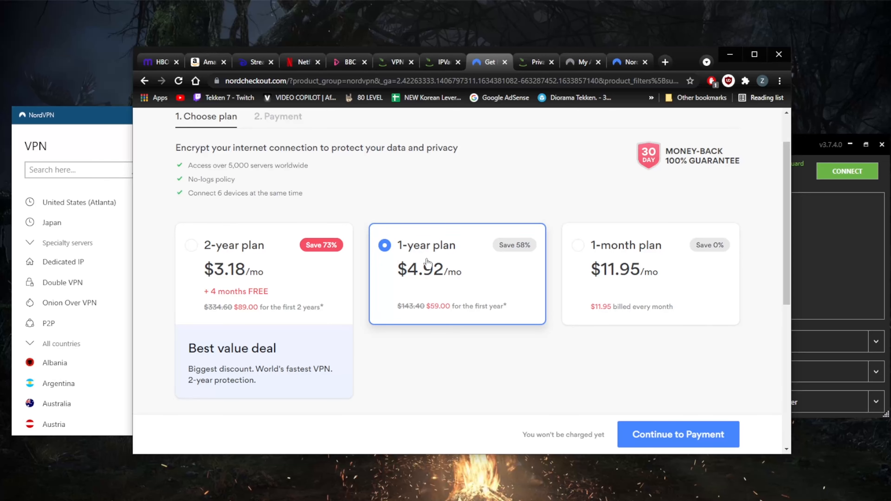
# Compare NordVPN's 1-year plan at $4.92/mo against IPVanish's $89.99 yearly renewal, ending on the IPVanish signup page.
pyautogui.click(538, 62)
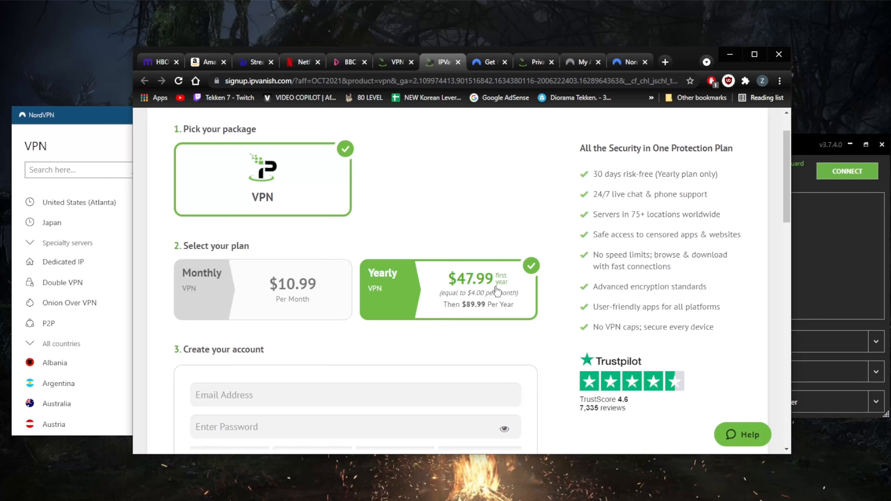
pyautogui.click(489, 62)
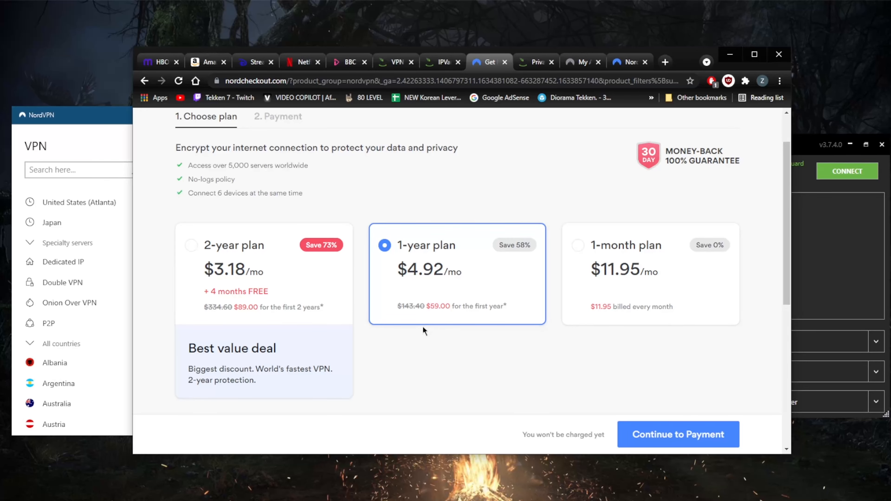
pyautogui.click(537, 62)
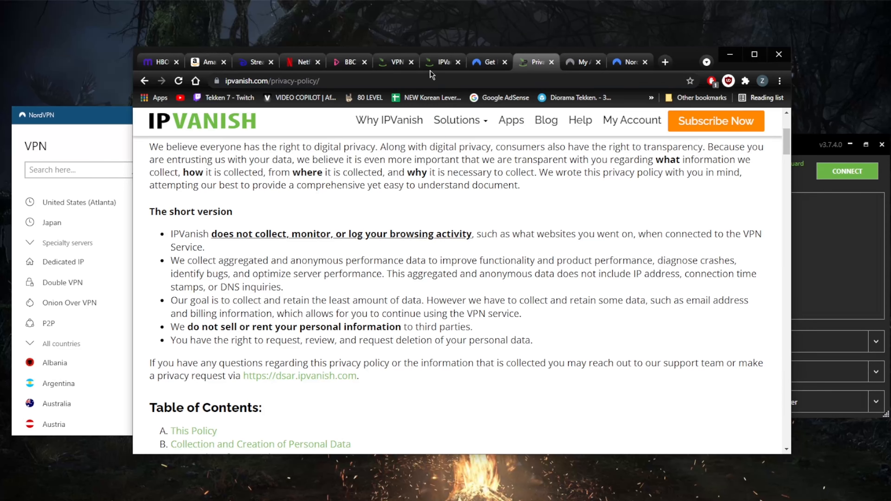
pyautogui.click(442, 62)
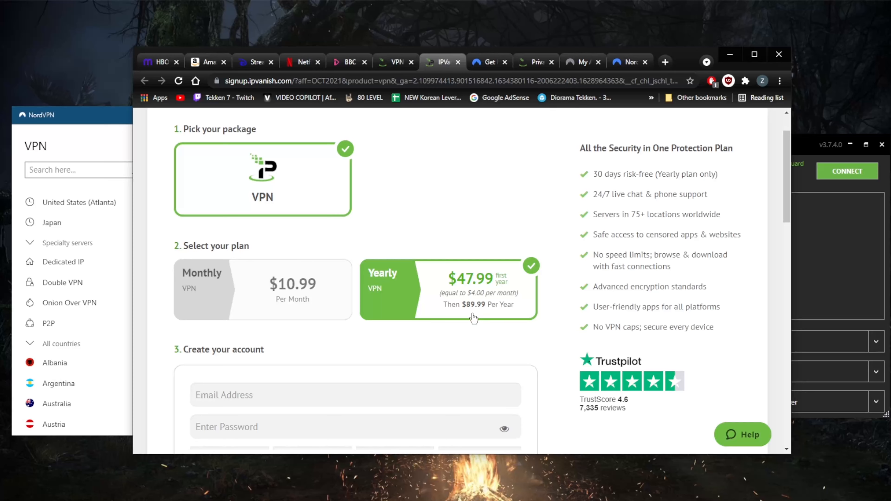
pyautogui.moveTo(448, 293)
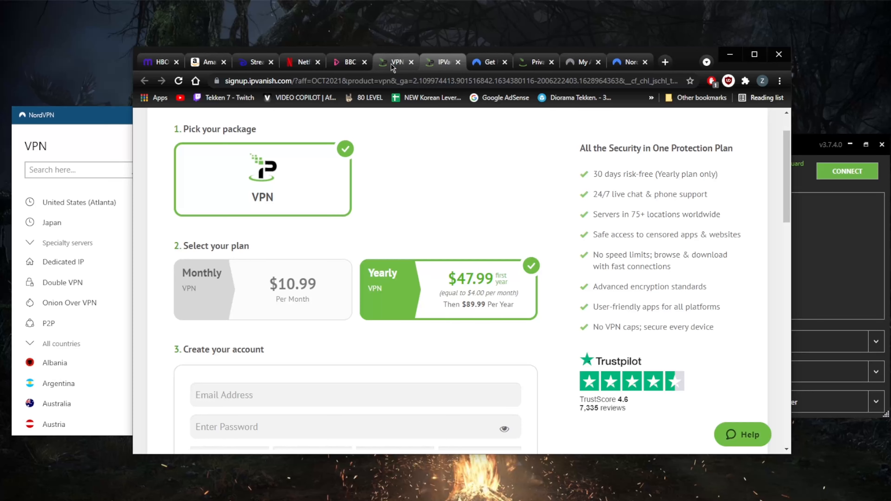
pyautogui.moveTo(392, 68)
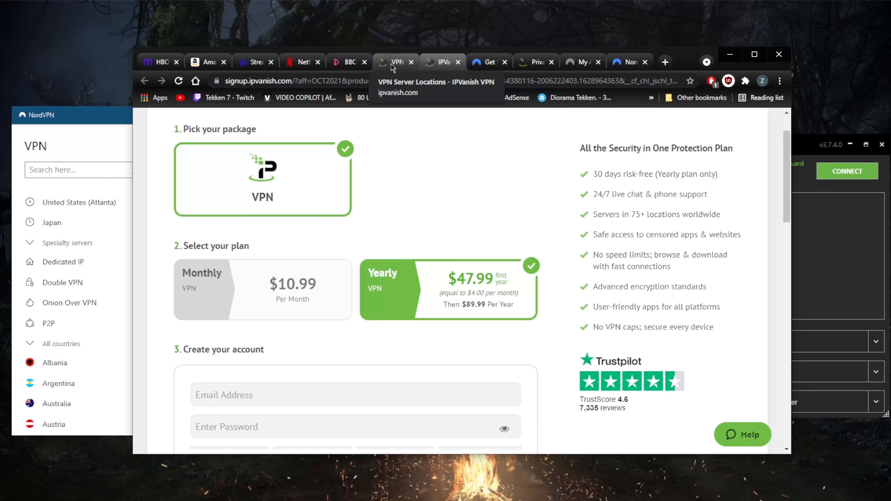
# View the IPVanish server locations page, then return to NordVPN checkout with the 1-year plan chosen.
pyautogui.click(393, 62)
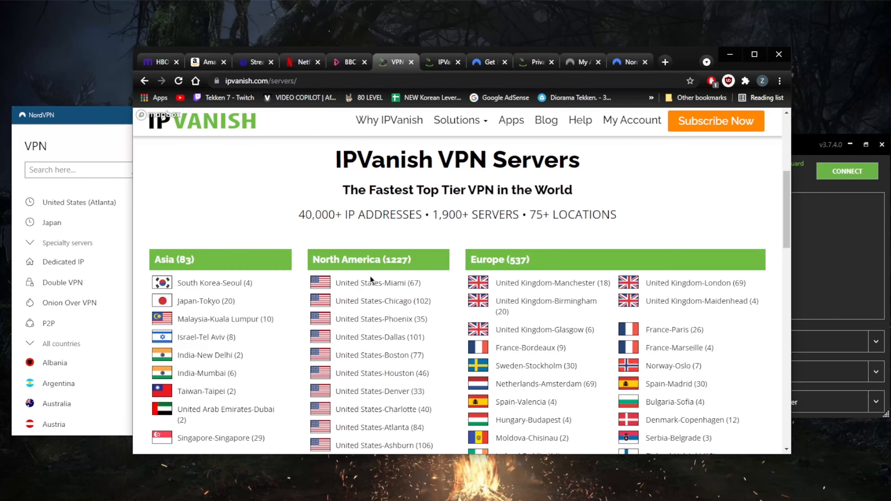
pyautogui.click(489, 63)
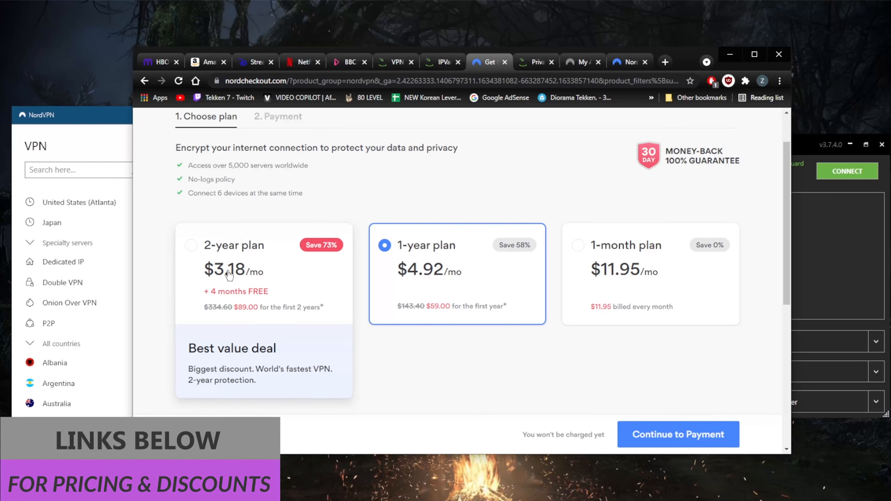
pyautogui.moveTo(235, 249)
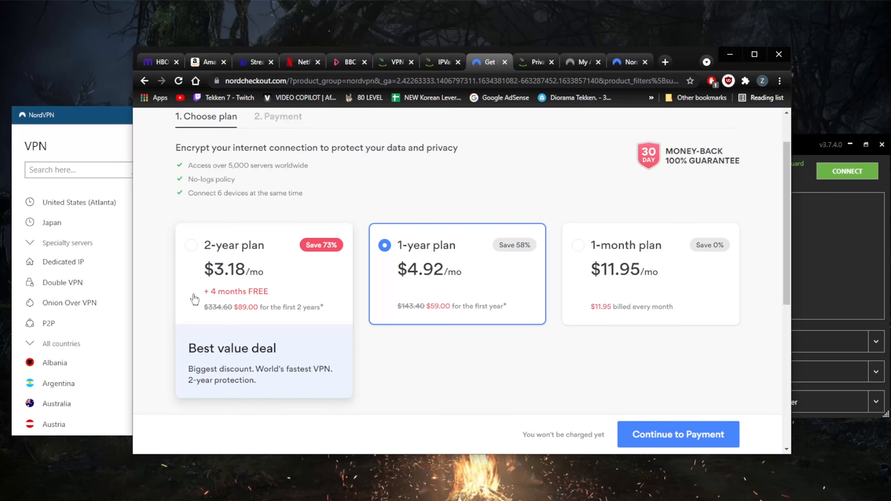
pyautogui.moveTo(247, 300)
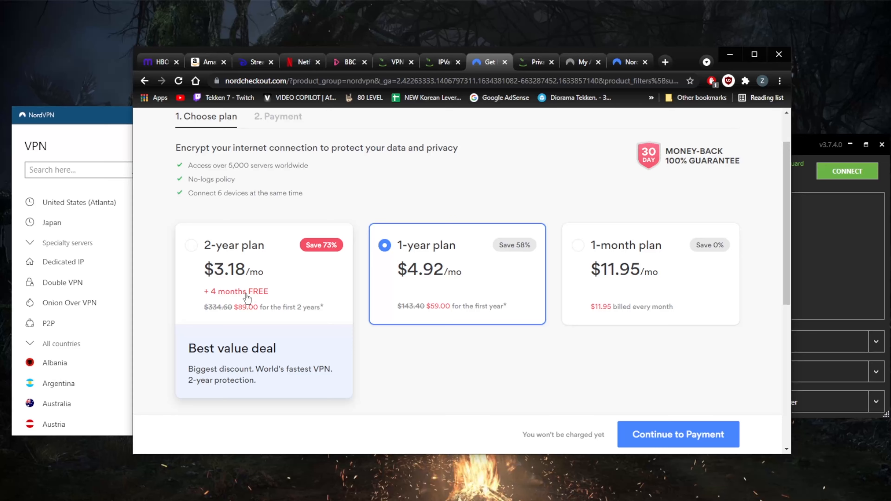
pyautogui.moveTo(319, 280)
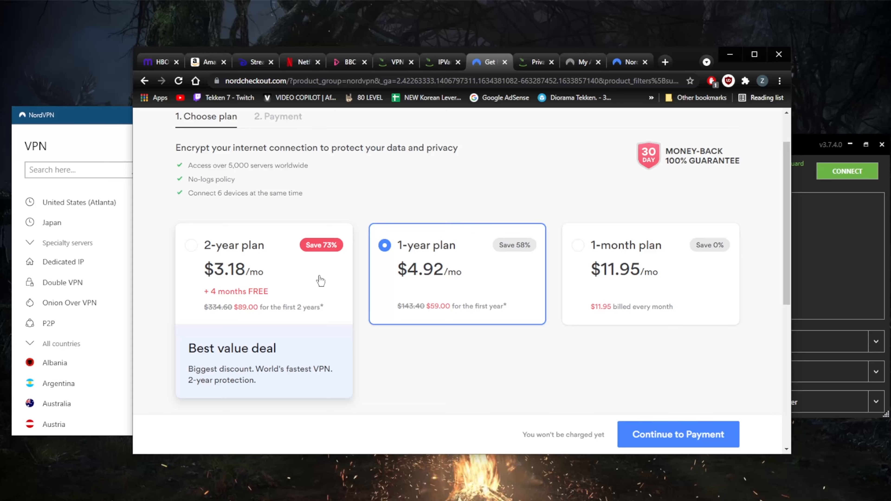